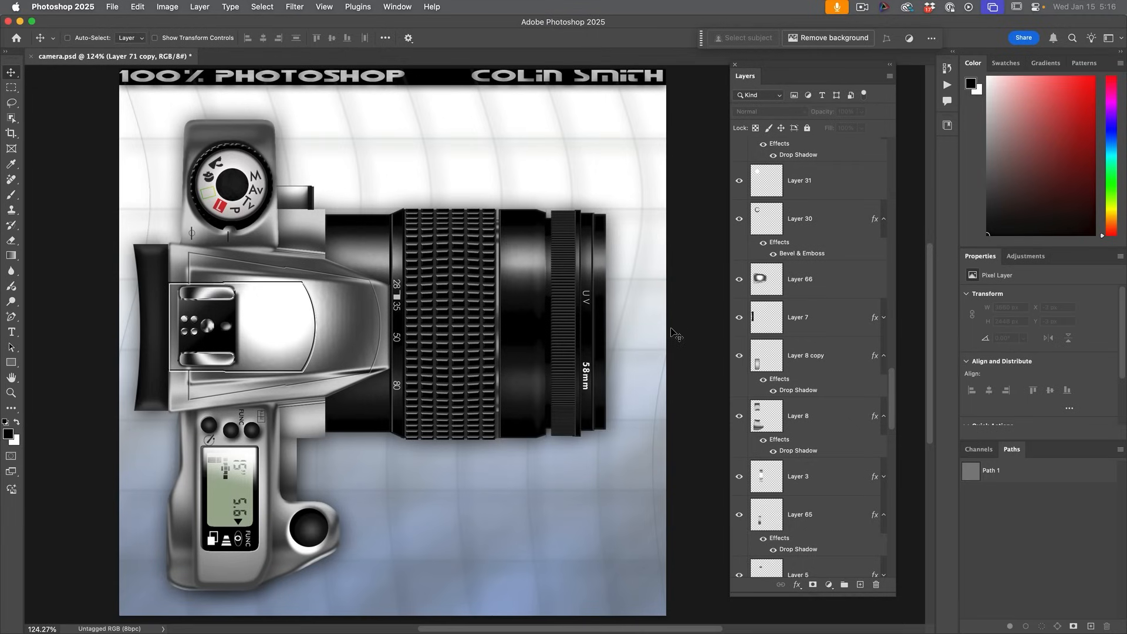
mouse_move(237, 365)
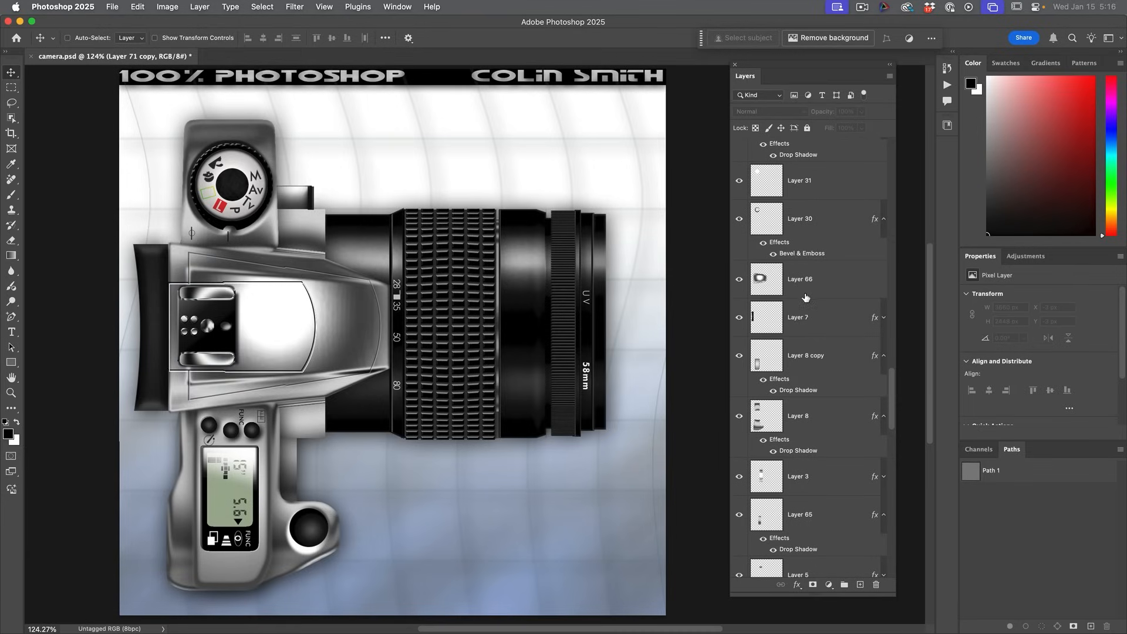
Step: Select the topmost layer so the merged copy of all visible layers lands above it
scroll(down, 3)
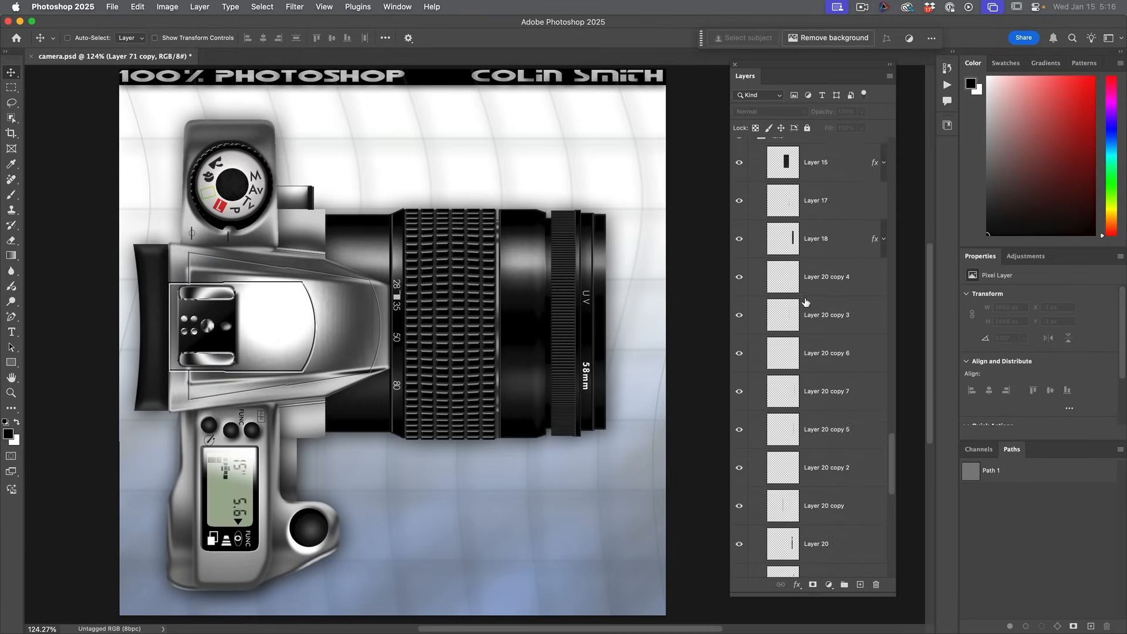
scroll(up, 3)
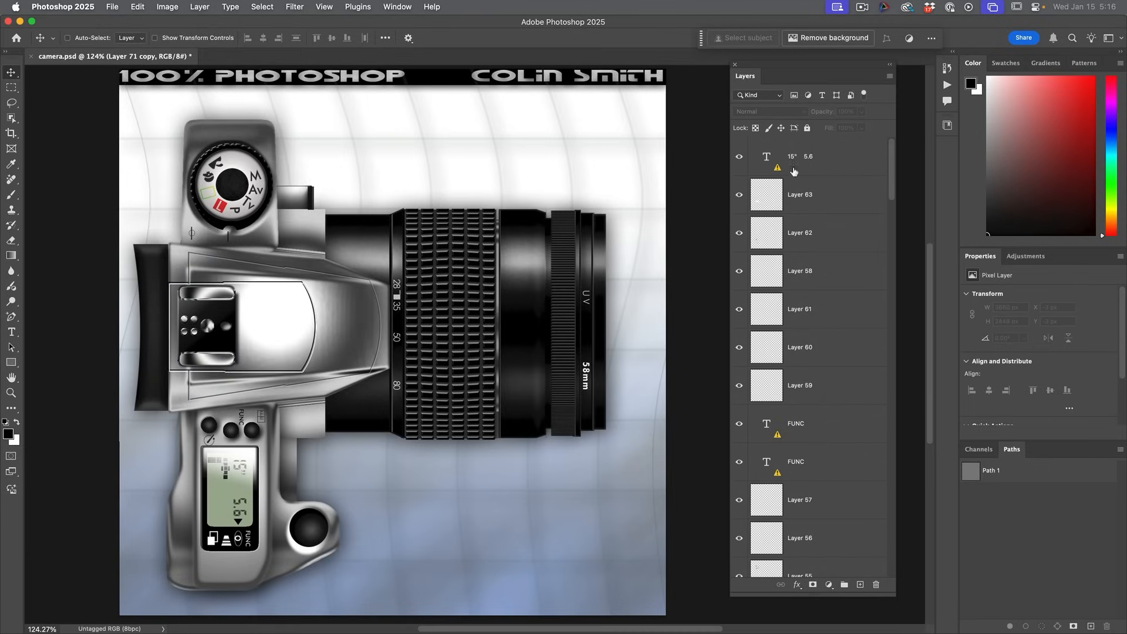
click(812, 156)
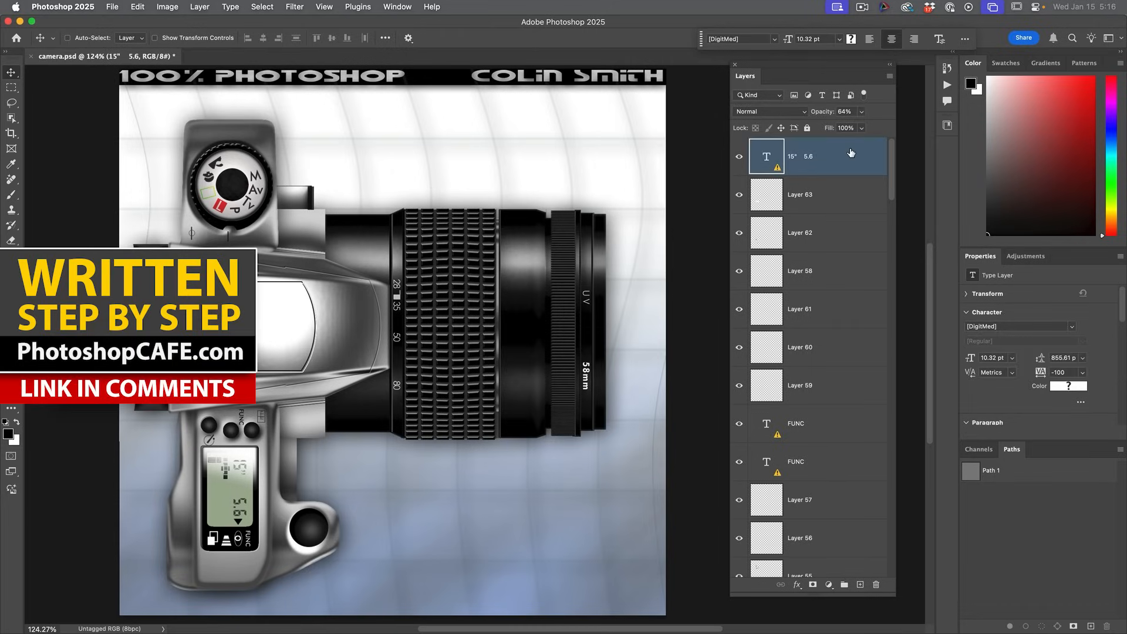
mouse_move(851, 153)
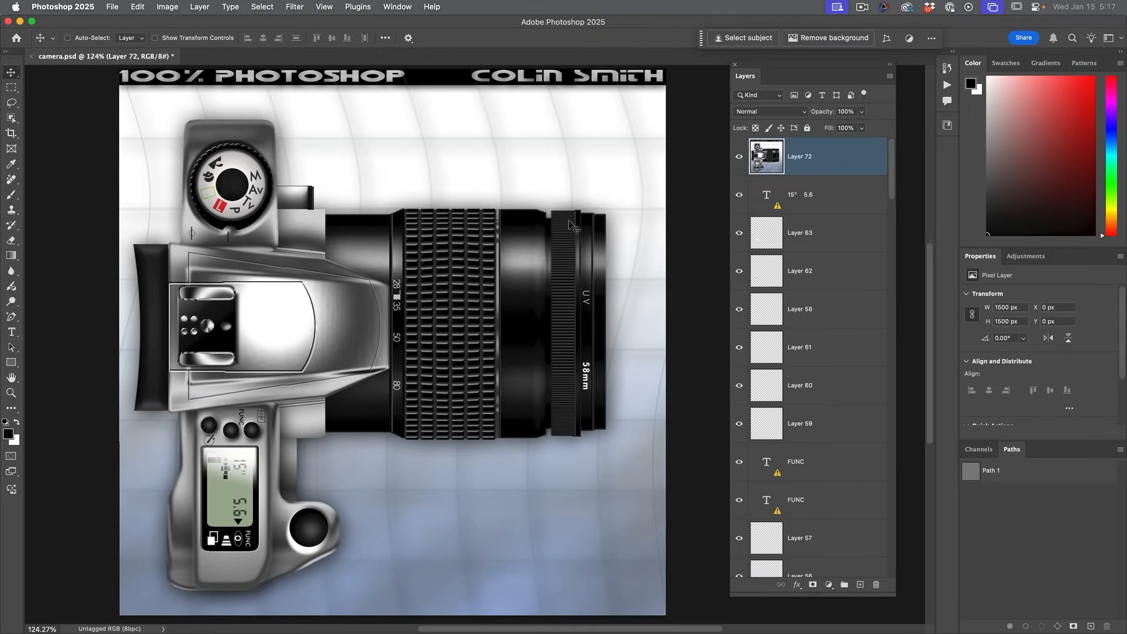
scroll(down, 3)
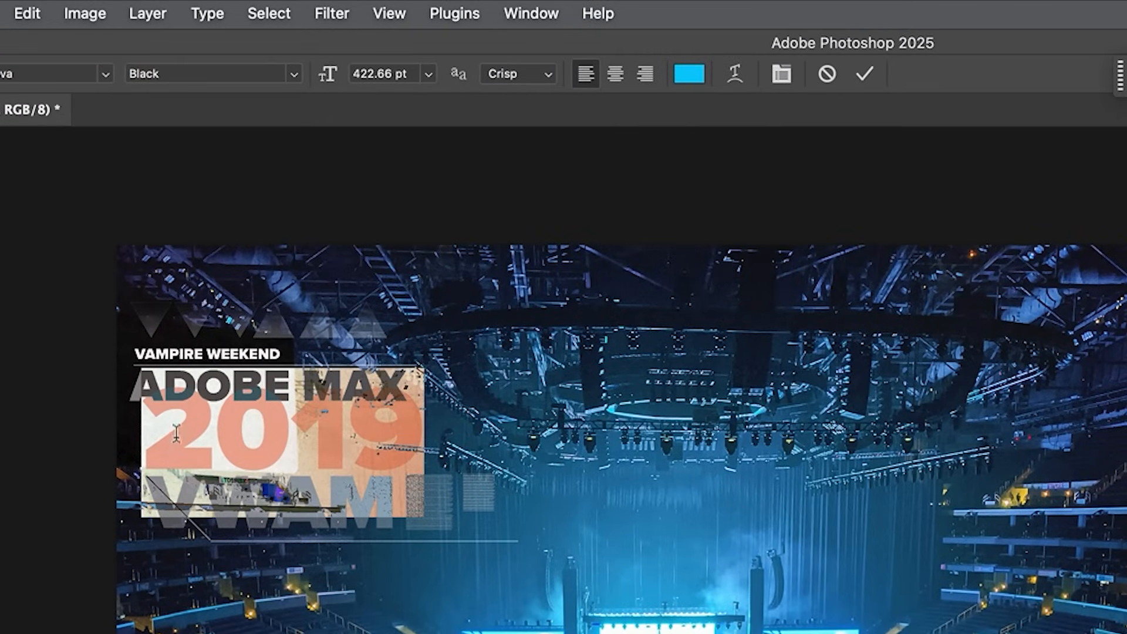
mouse_move(546, 481)
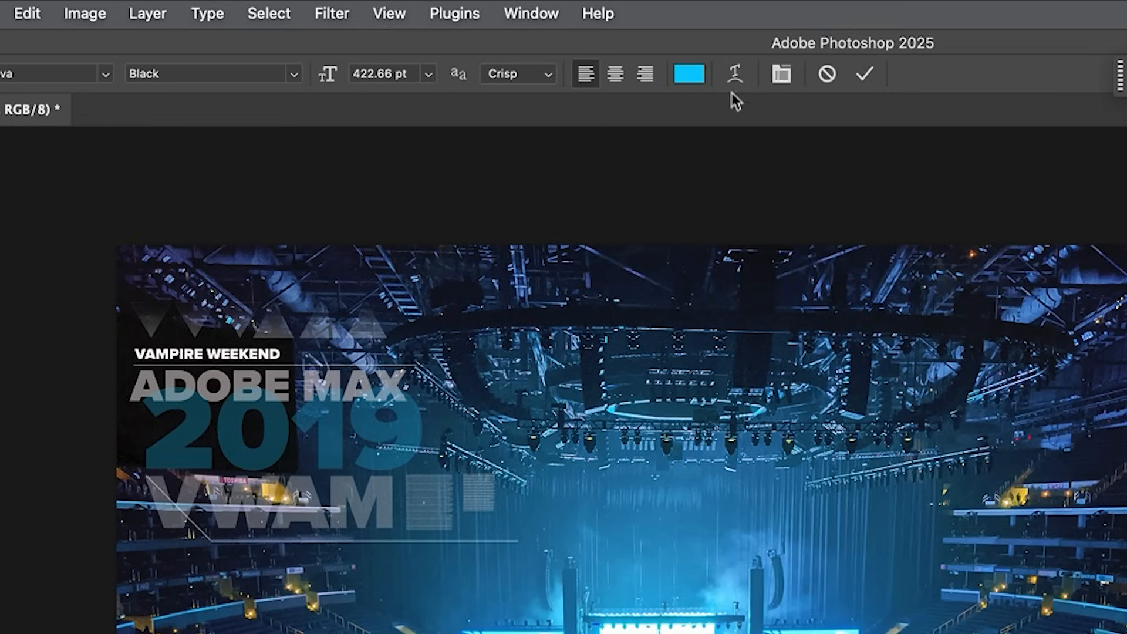
Step: Pick cyan for the highlighted 2019 headline text from the options bar swatch
click(688, 73)
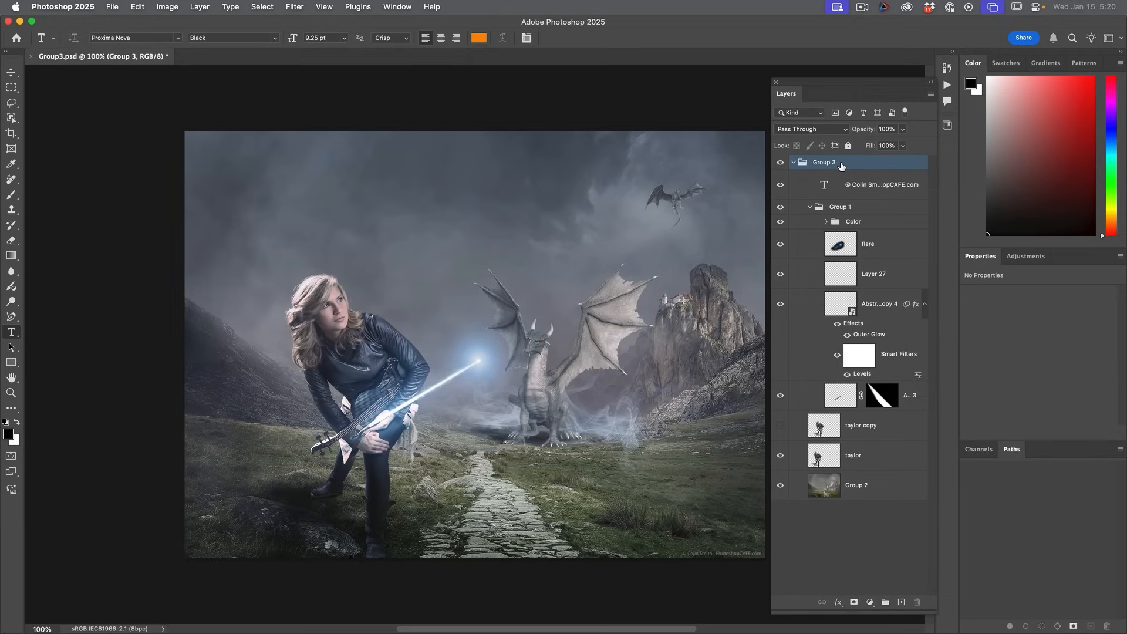
mouse_move(836, 145)
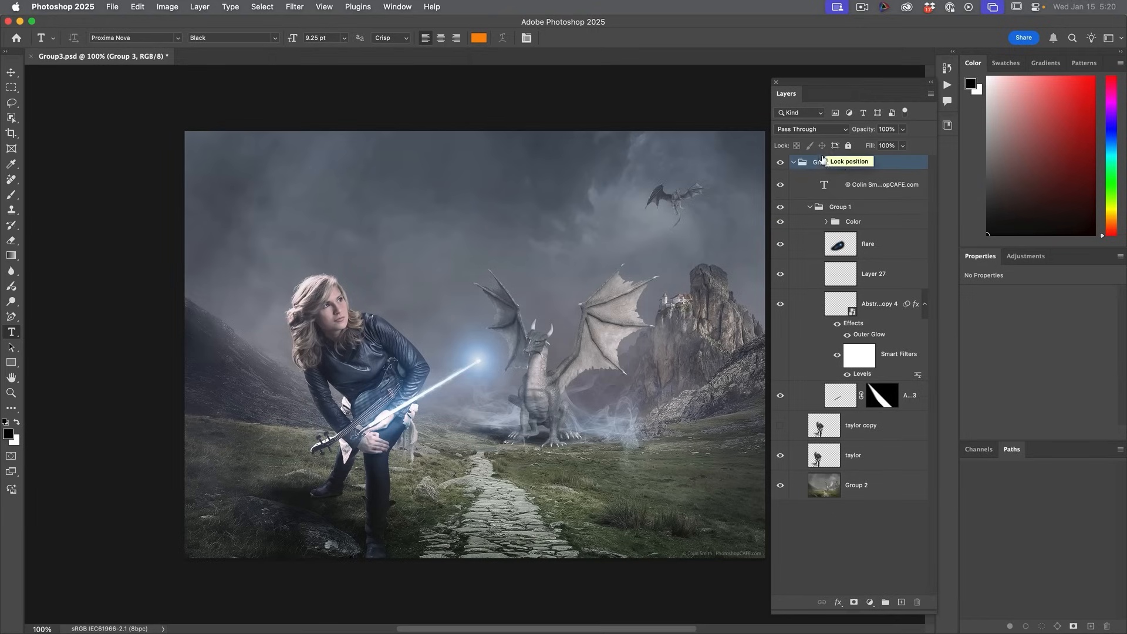
mouse_move(811, 173)
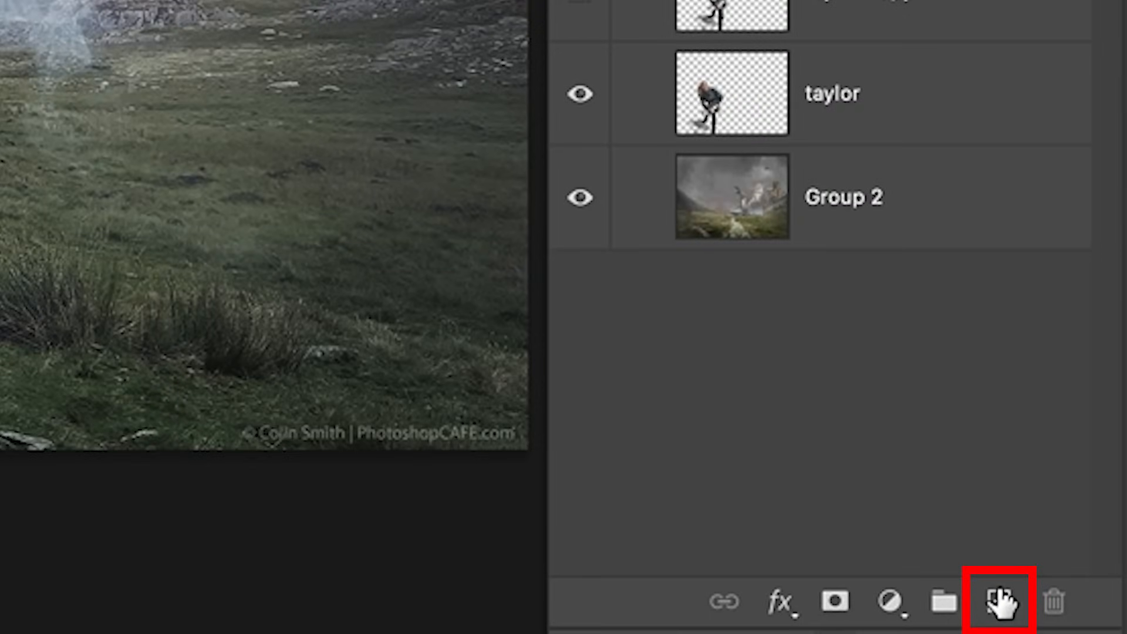
Step: Create a new empty layer named 'dark' with Overlay blending mode
click(1001, 602)
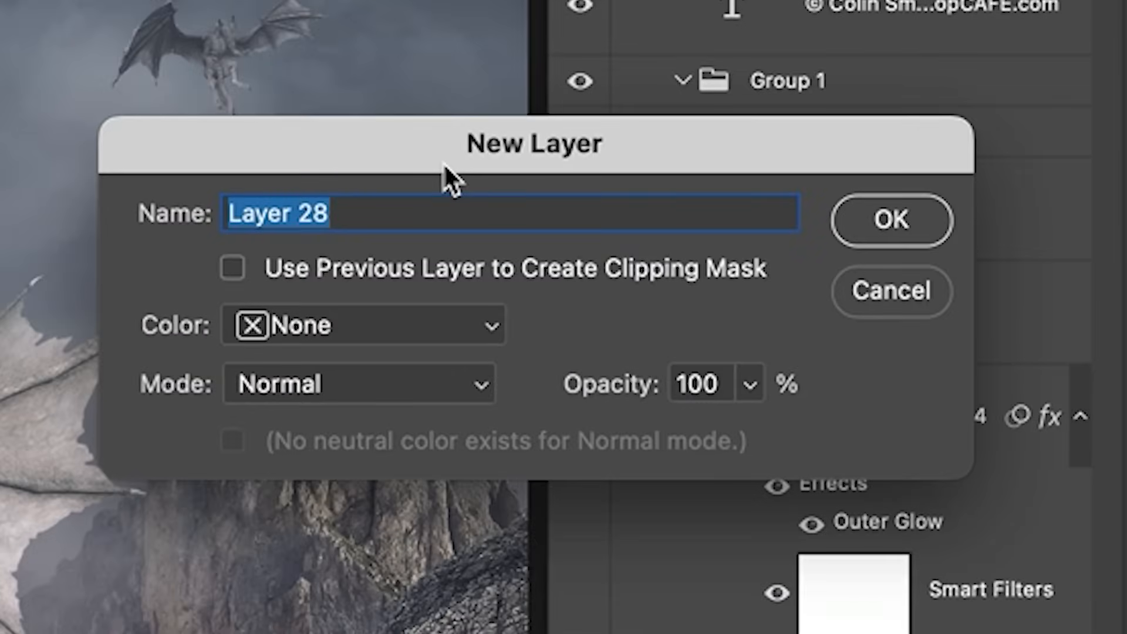
text(dark)
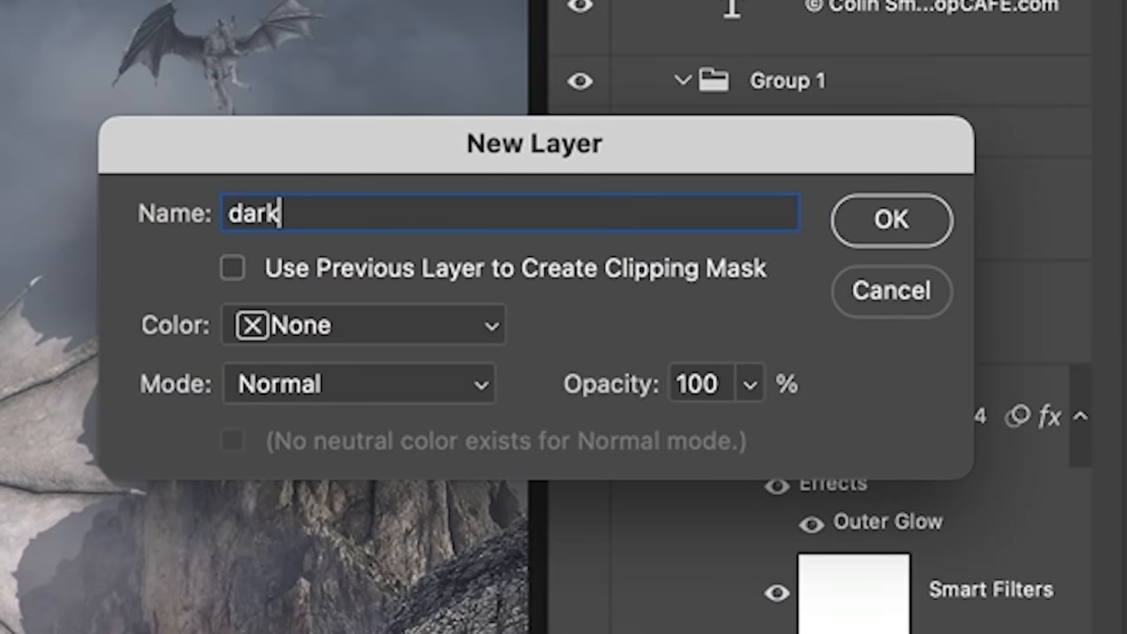
click(360, 383)
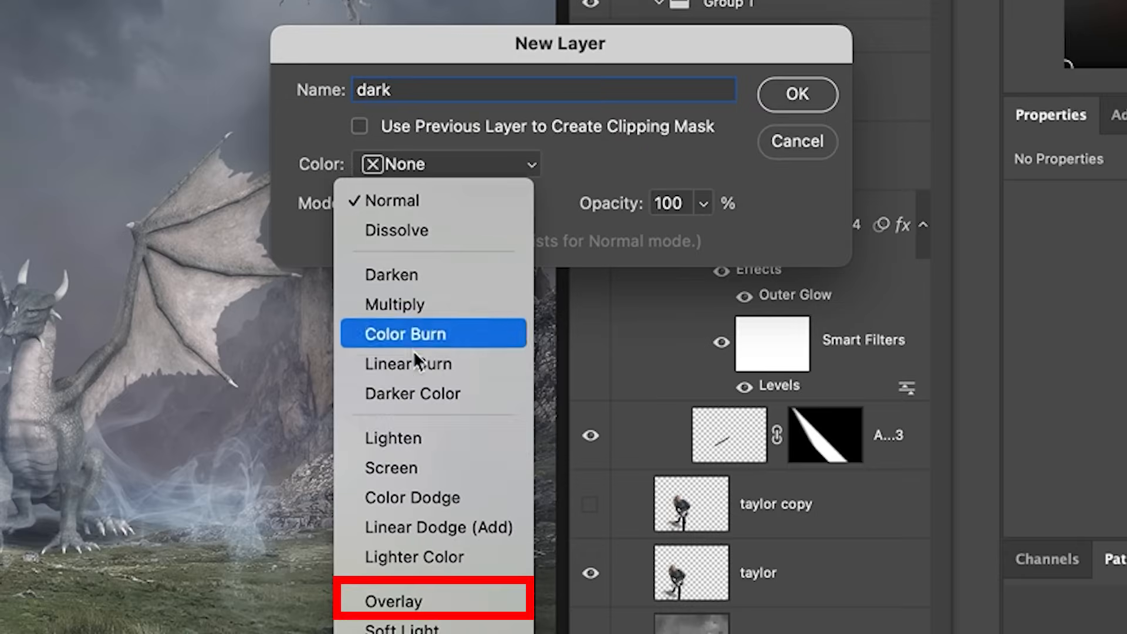
click(393, 602)
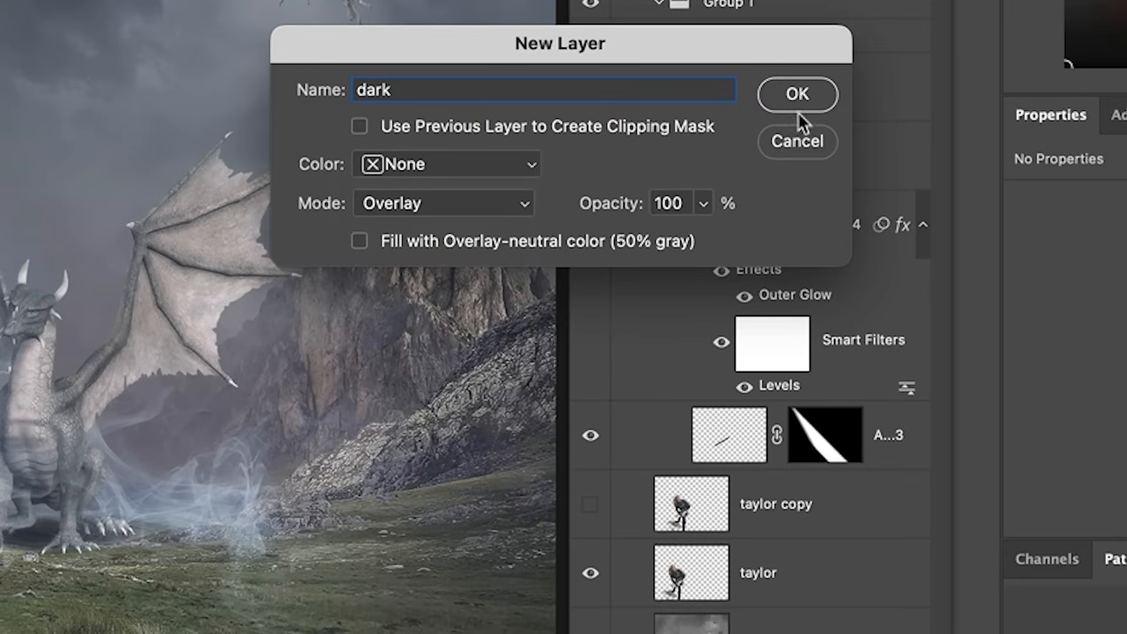
mouse_move(801, 107)
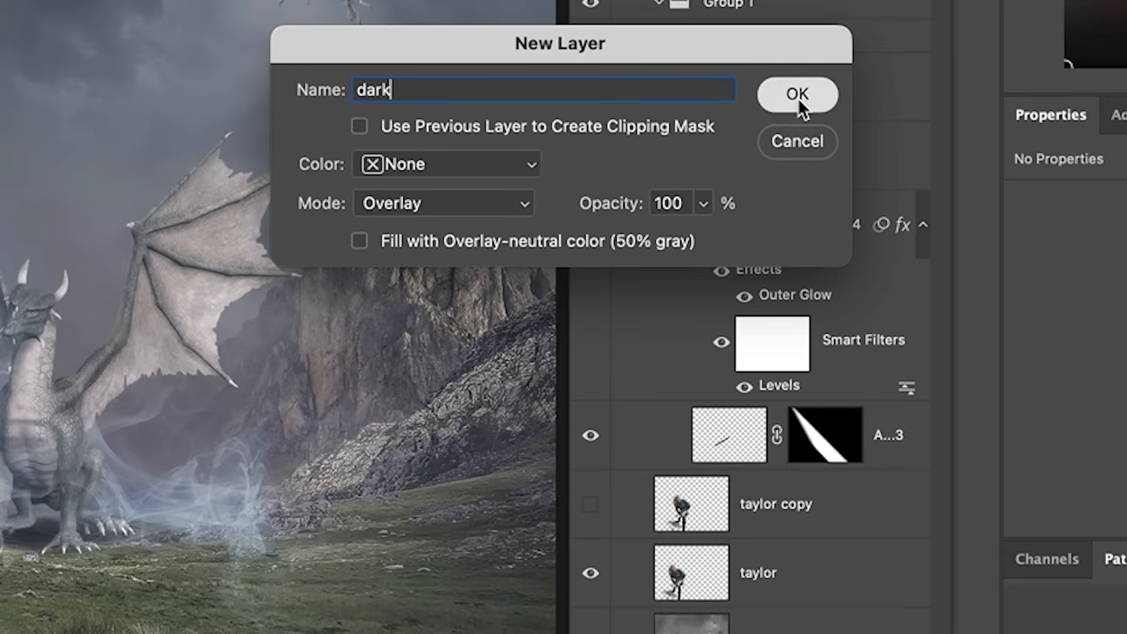
click(796, 94)
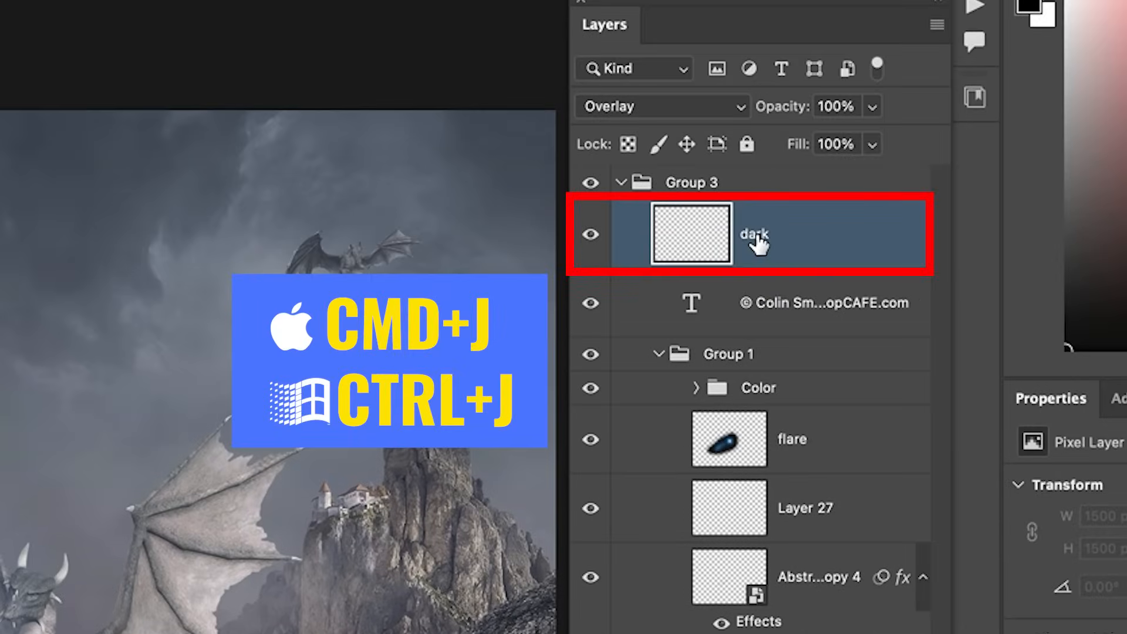
Step: Duplicate the dark layer and rename the copy 'light'
key(ctrl+j)
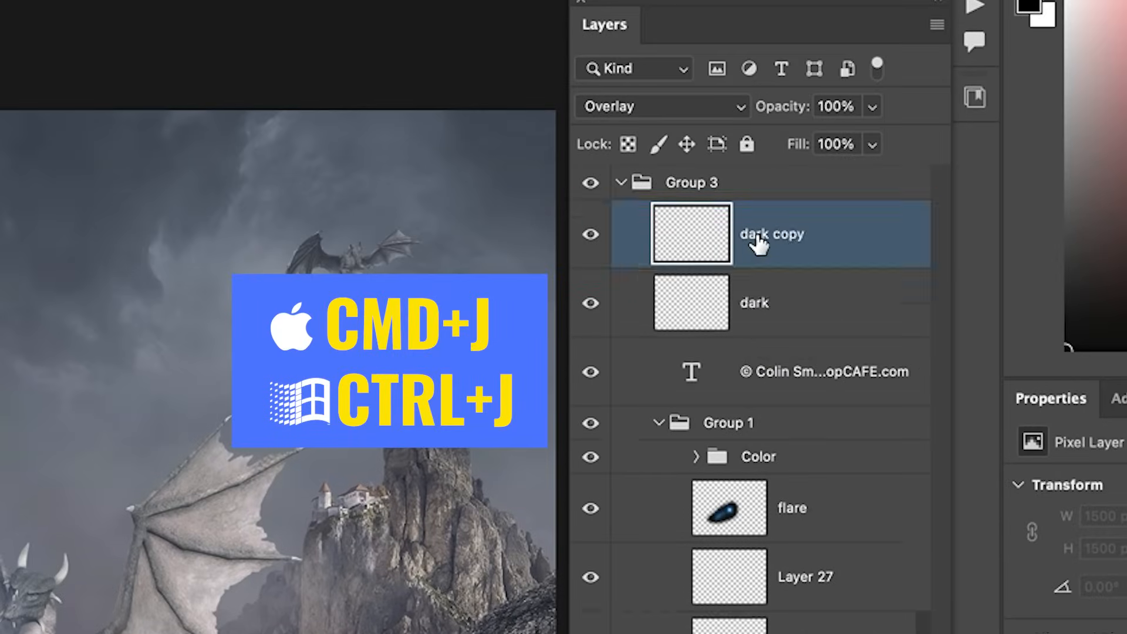
double_click(773, 234)
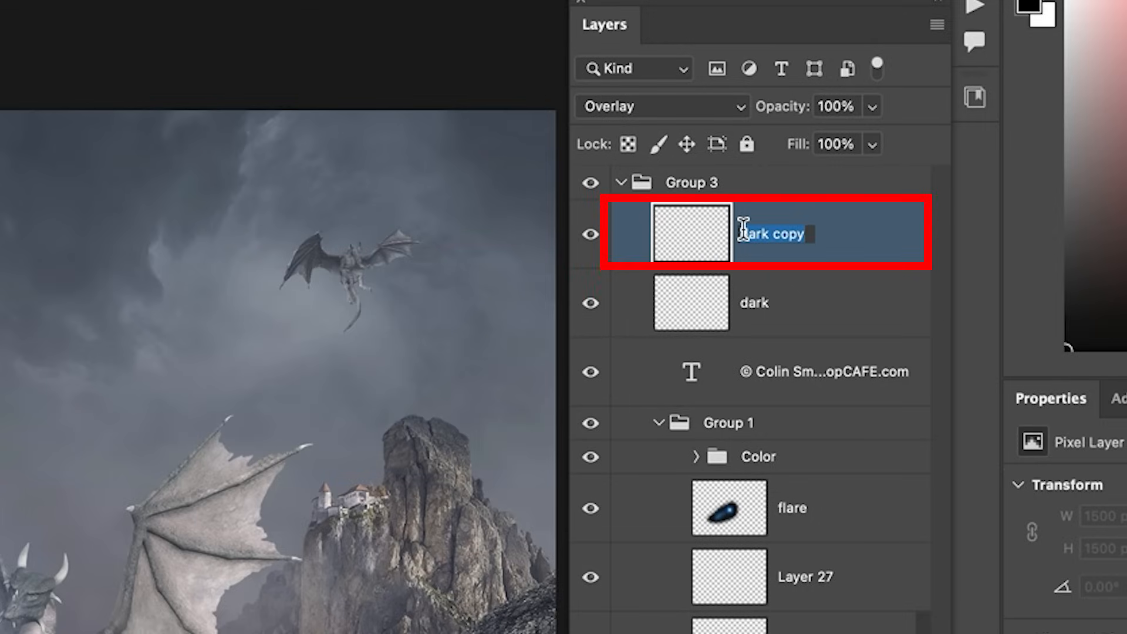
text(light)
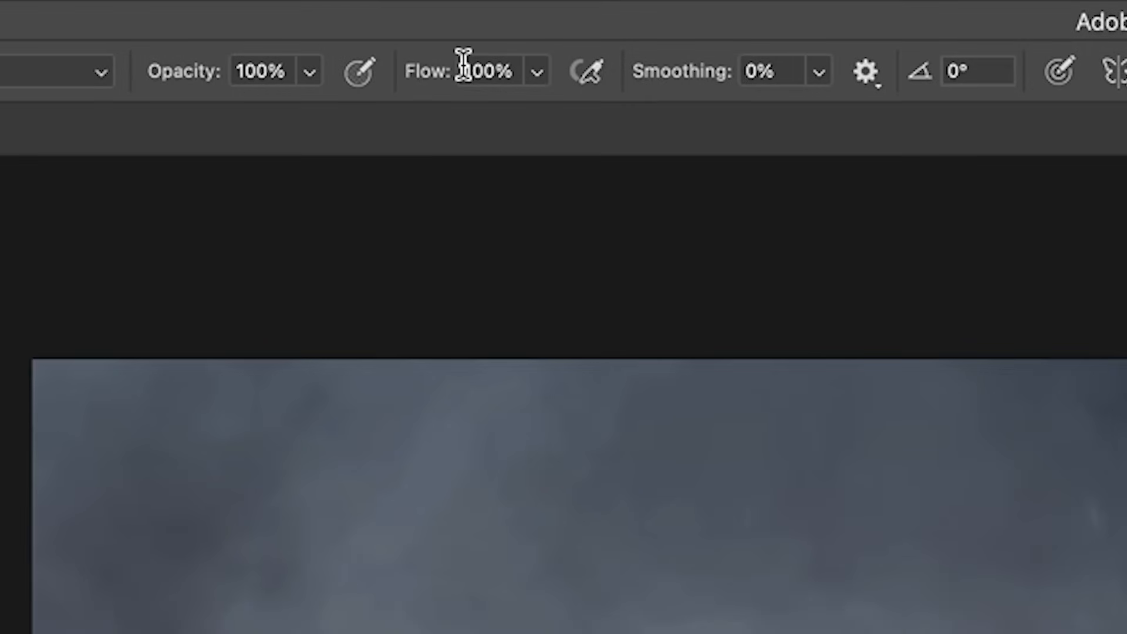
Step: Set brush flow, paint on the dark and light layers, then hide one to compare the effect
key(shift+1)
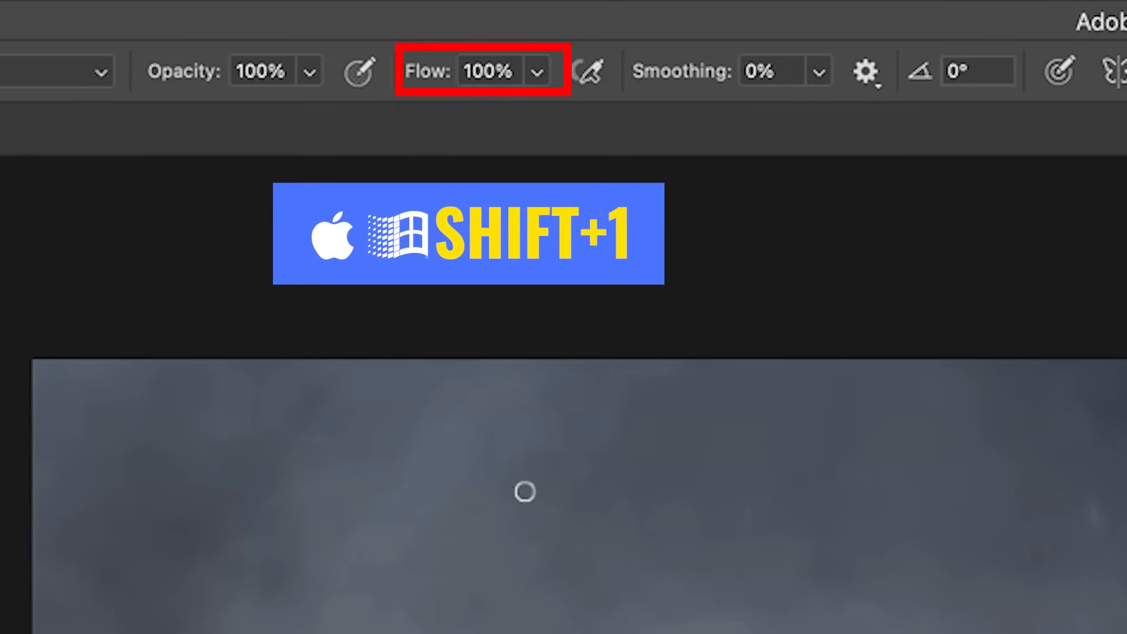
key(shift+1)
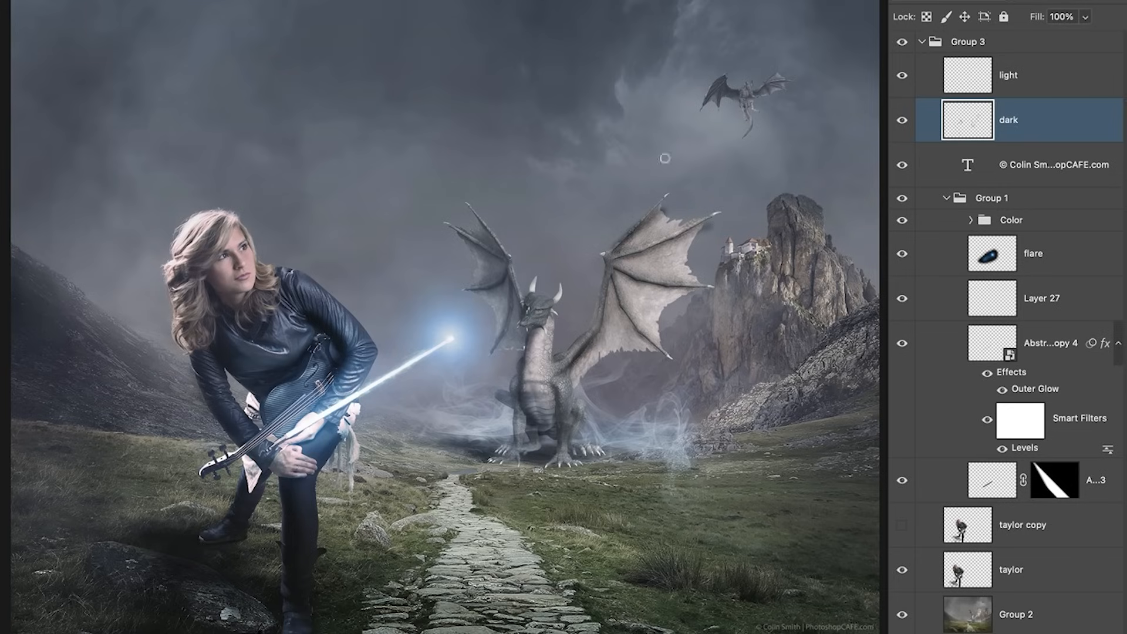
click(1010, 75)
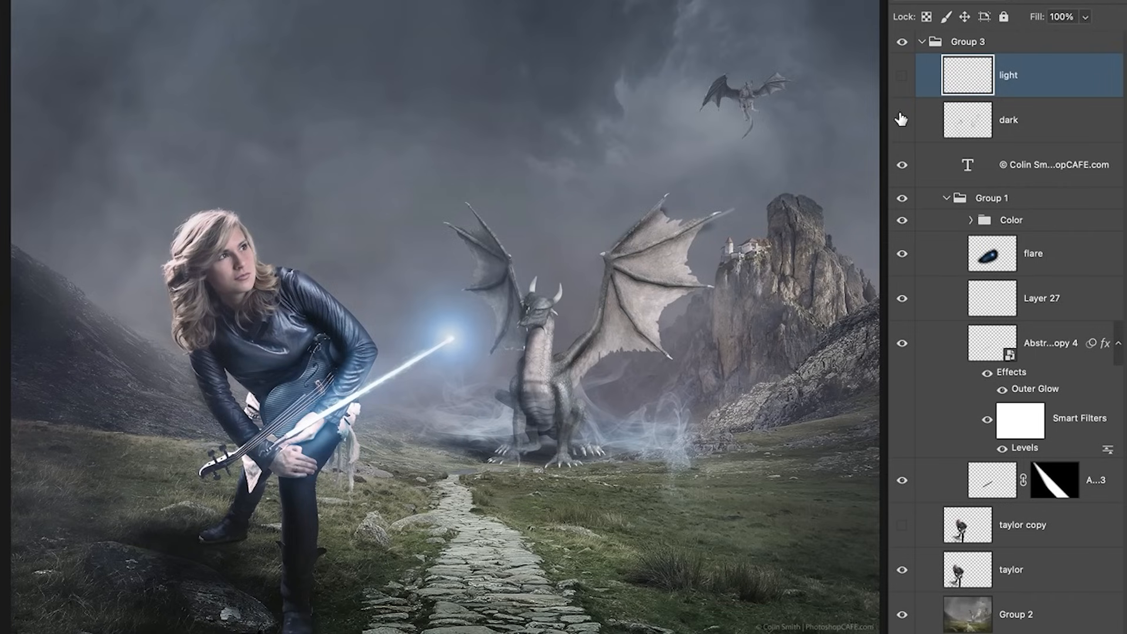
click(900, 75)
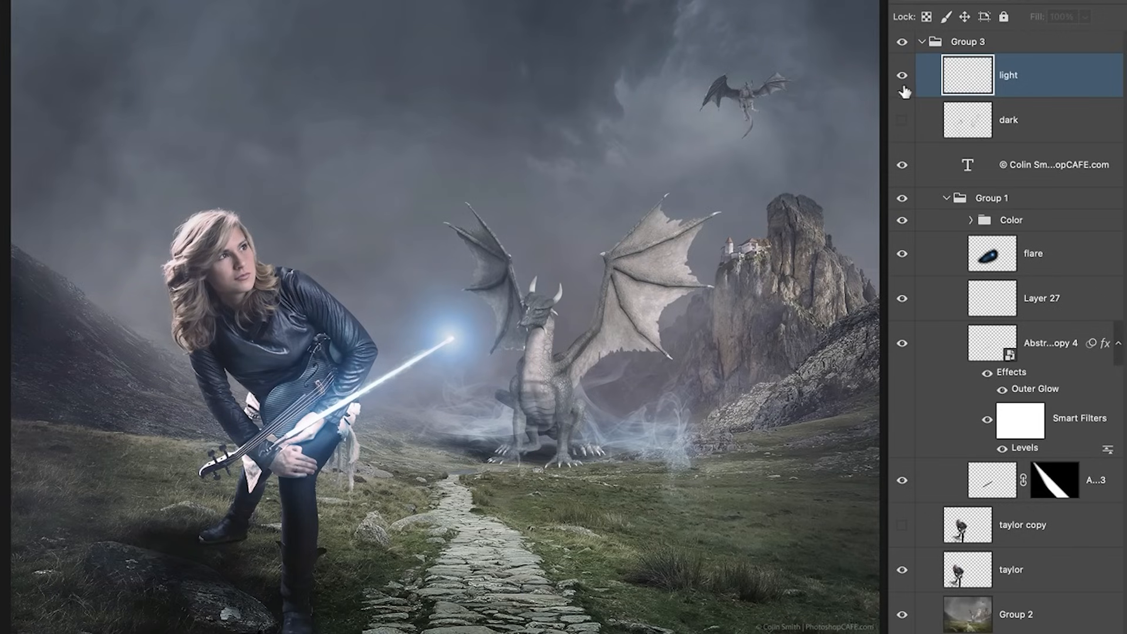
mouse_move(901, 120)
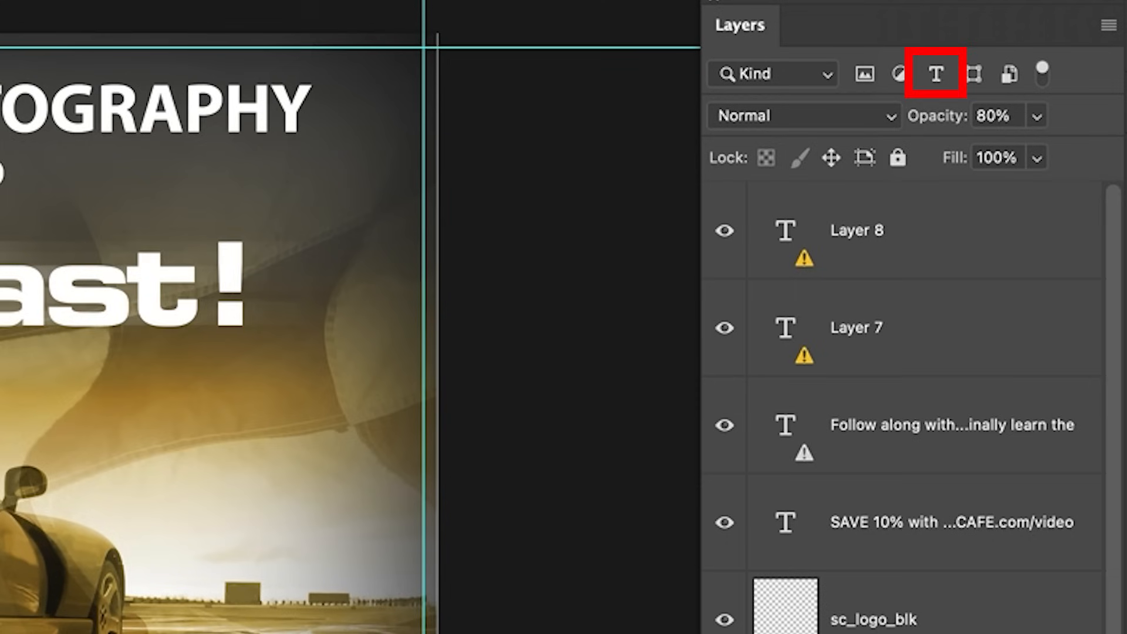
mouse_move(1008, 229)
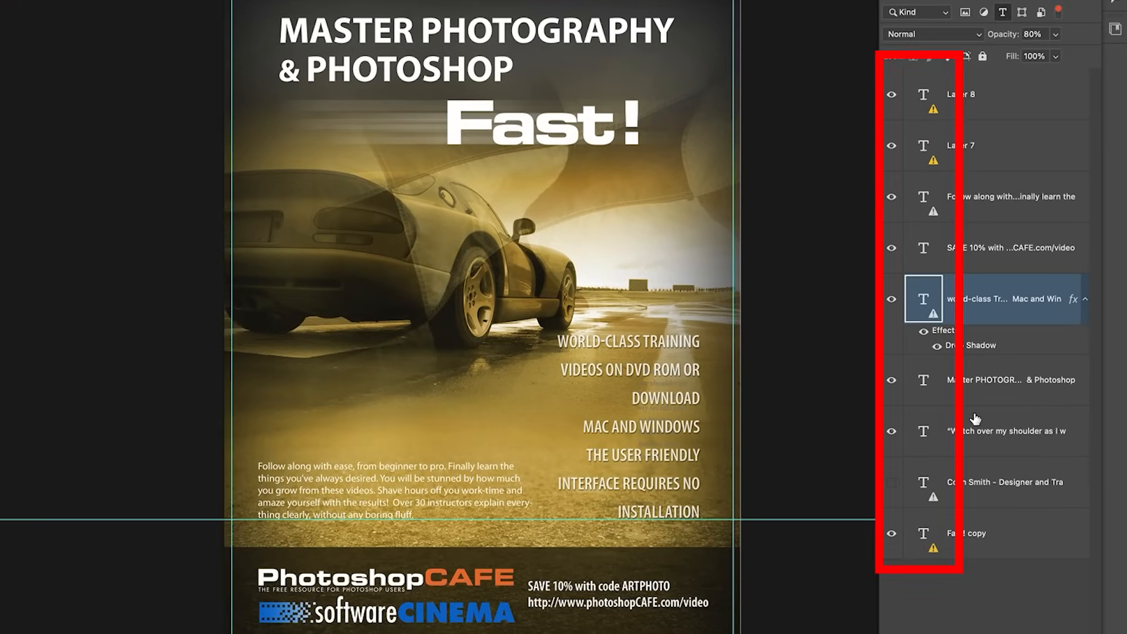
Step: Select all the poster's type layers together and switch to the Type tool
click(960, 94)
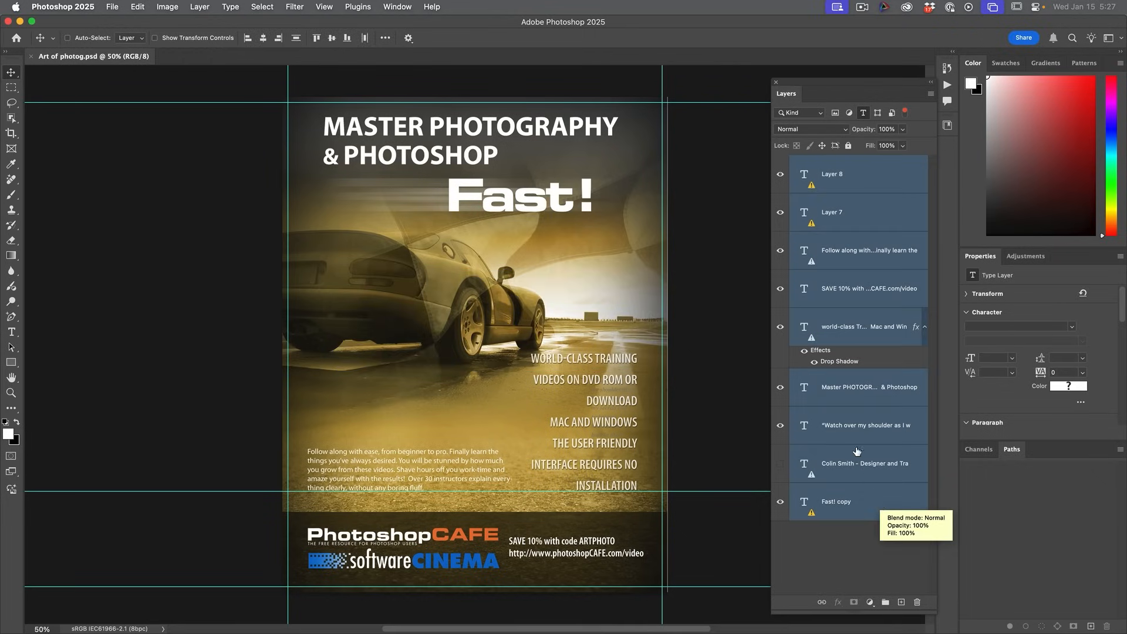
mouse_move(472, 318)
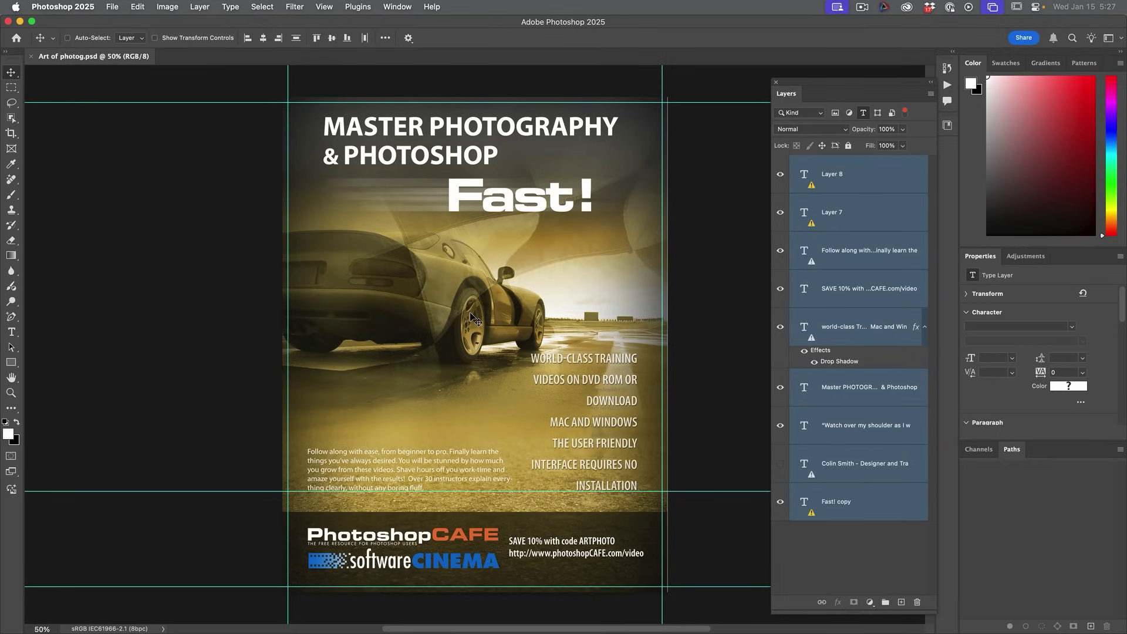
mouse_move(20, 332)
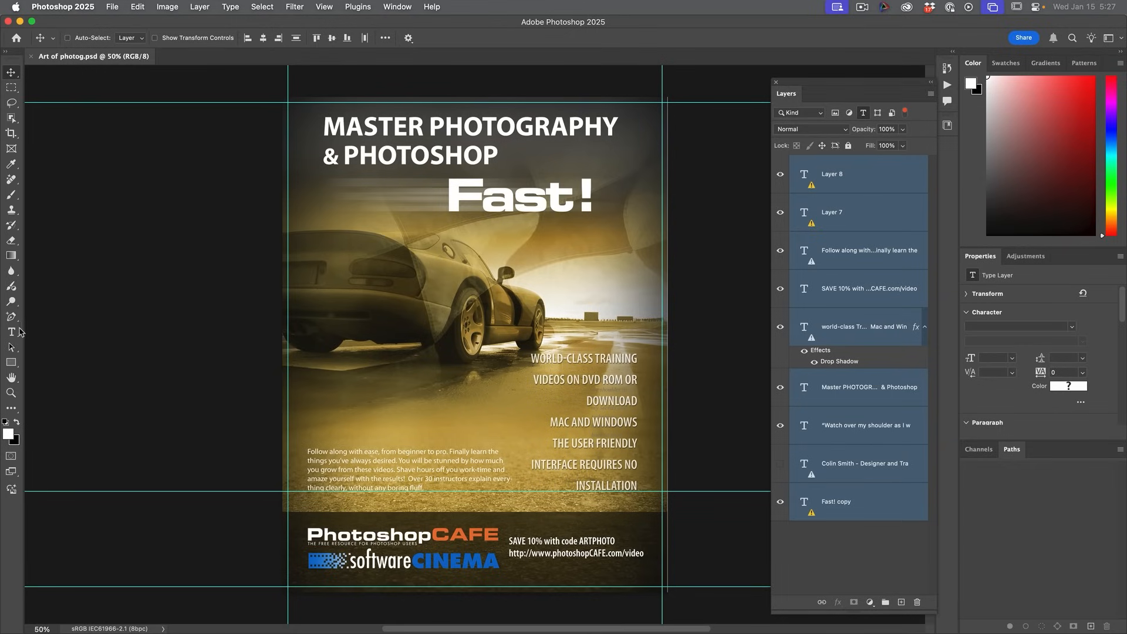
click(11, 333)
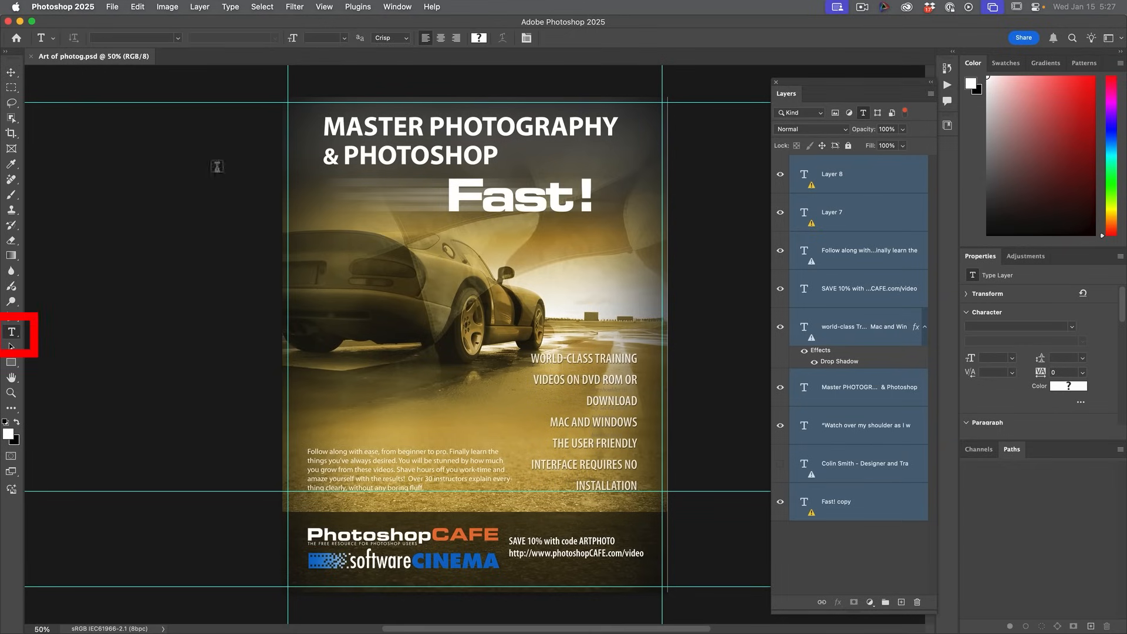
Step: Apply Arial Black and a near-black colour to every selected text layer
click(135, 37)
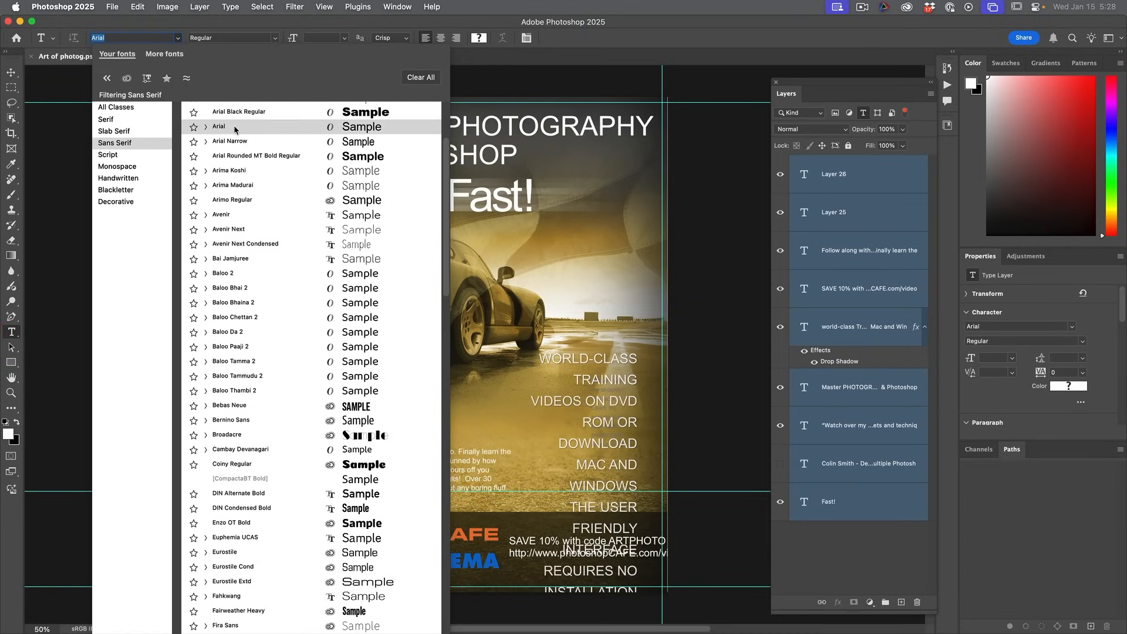
click(238, 111)
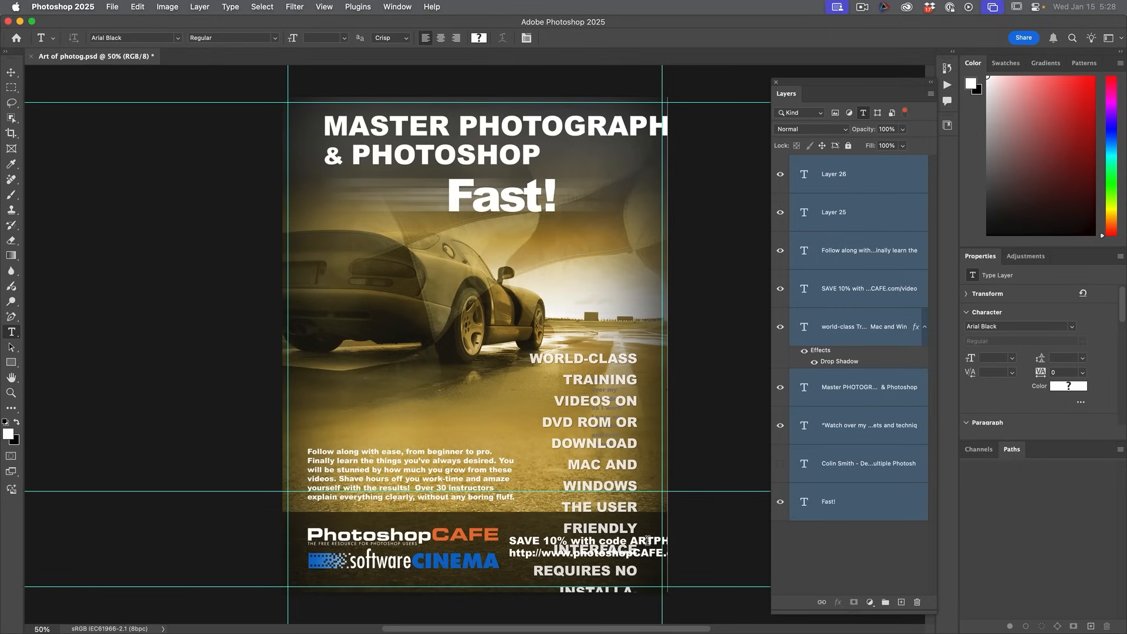
click(1067, 386)
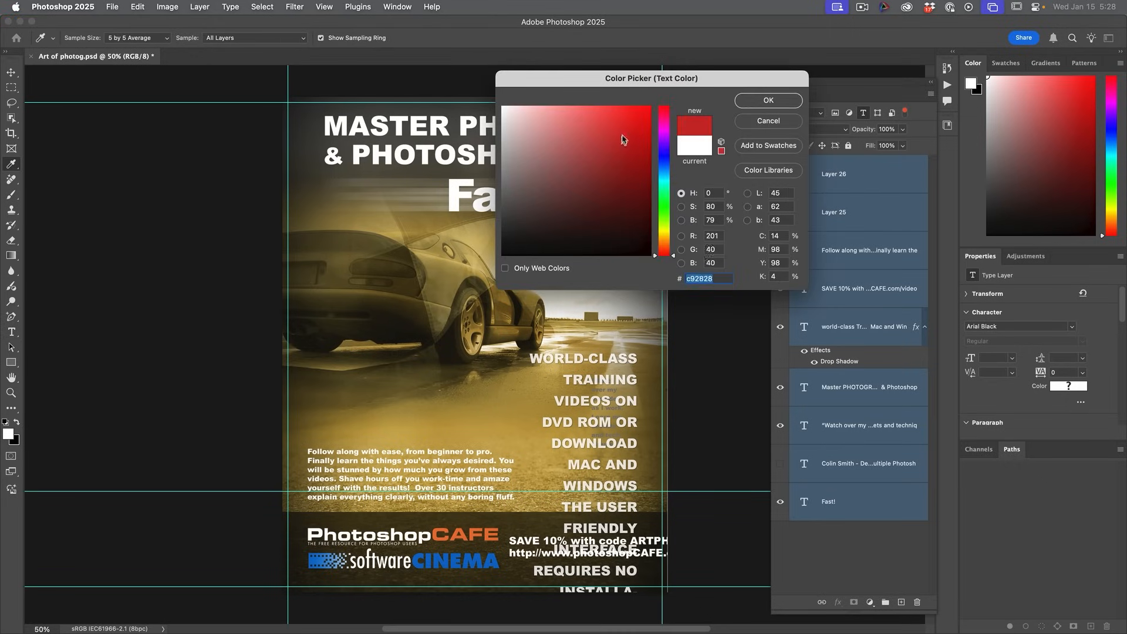
click(521, 156)
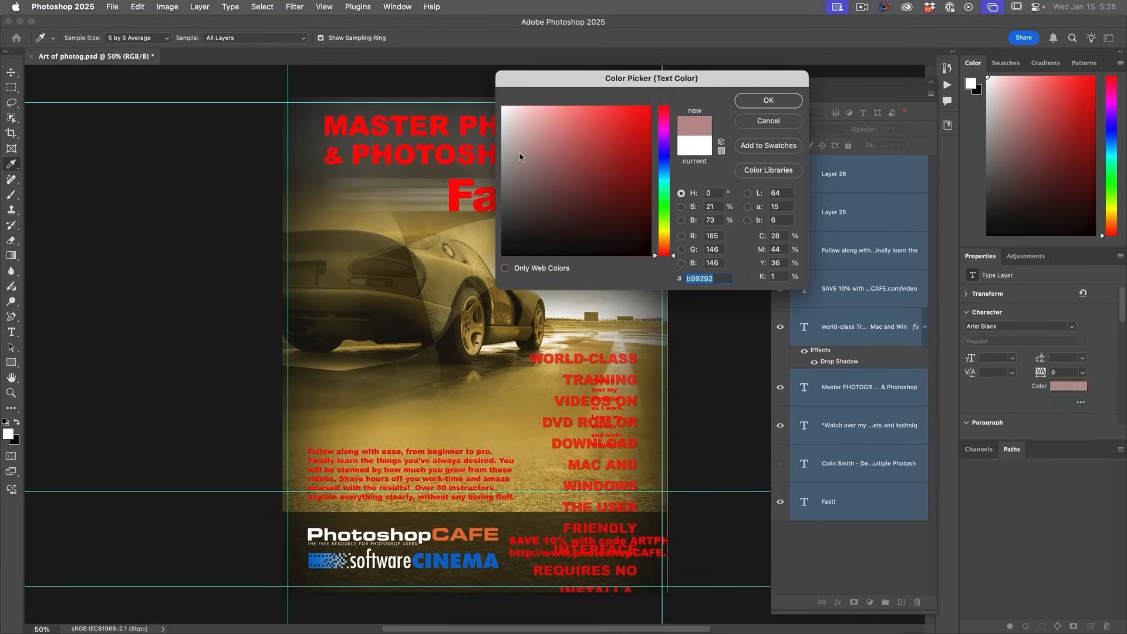
click(511, 247)
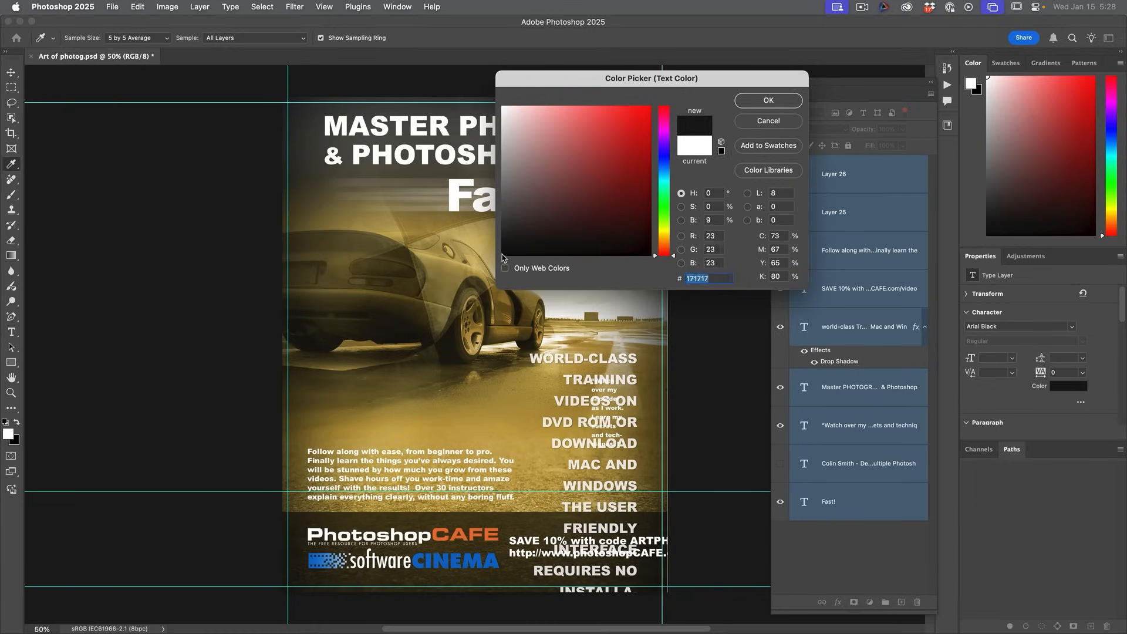
click(767, 100)
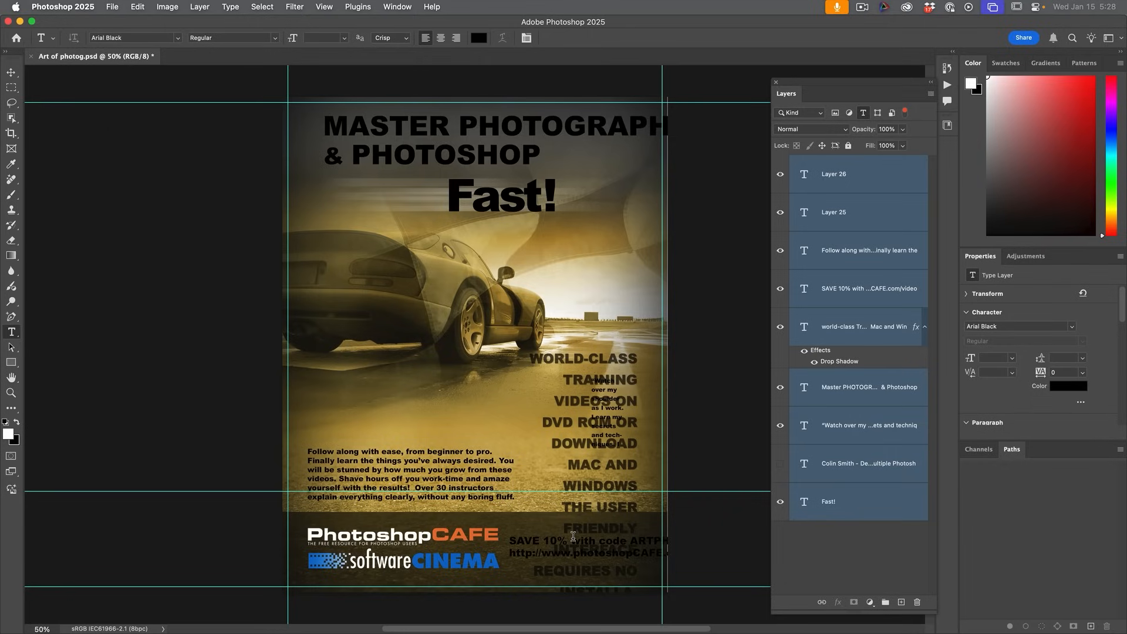
click(12, 331)
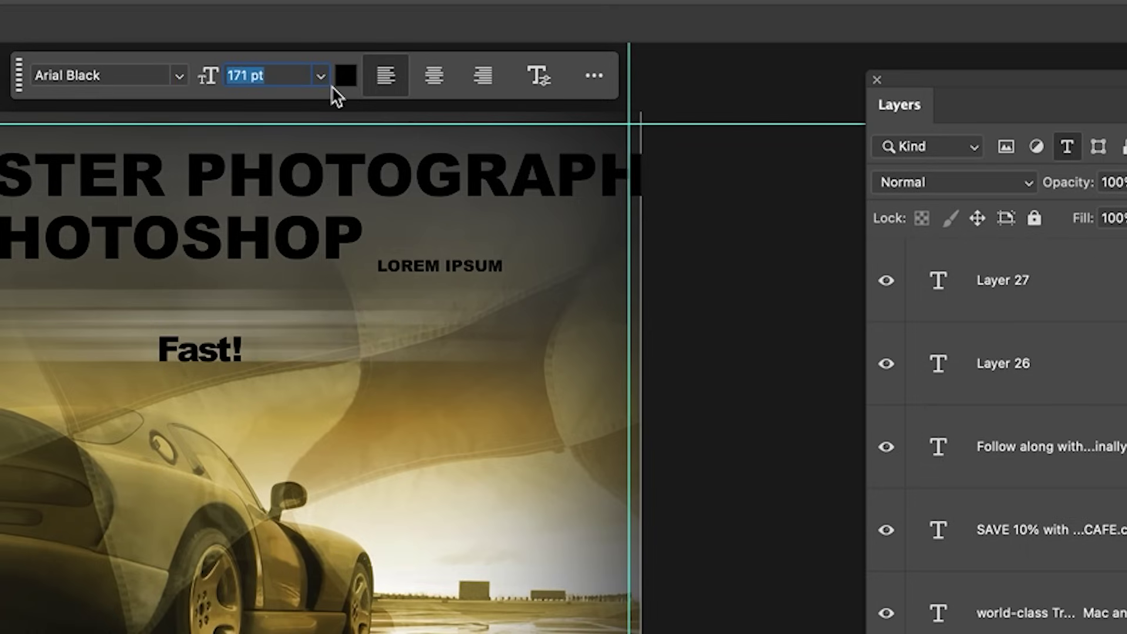
Step: Enter new point sizes (81 pt, 74 pt) for the poster text so 'Fast!' reads large again
text(81 pt)
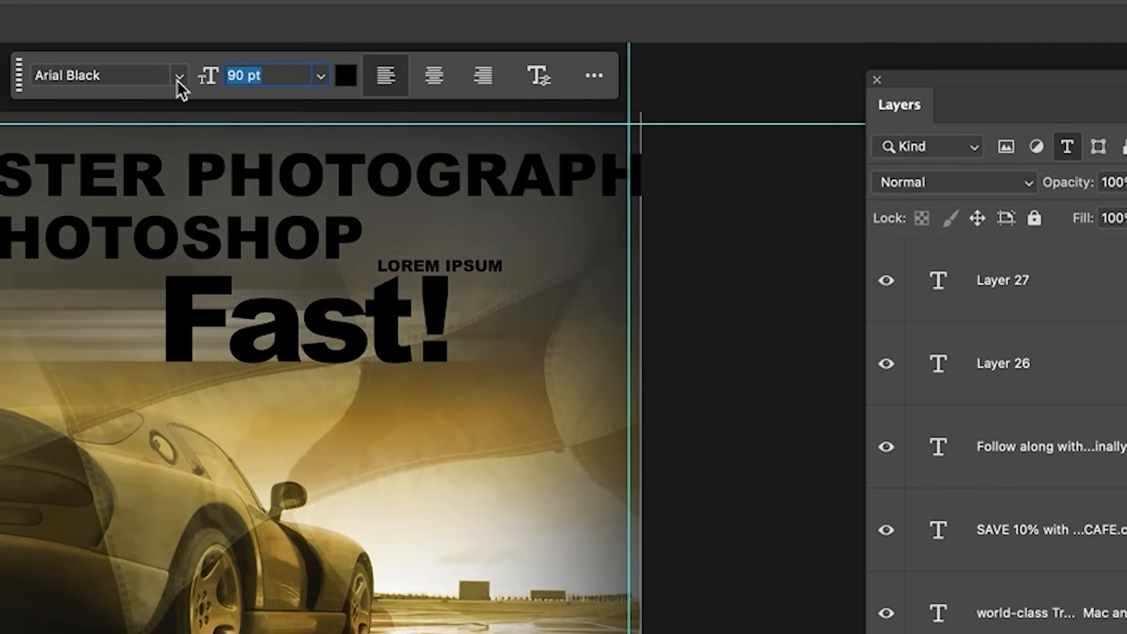
text(74 pt)
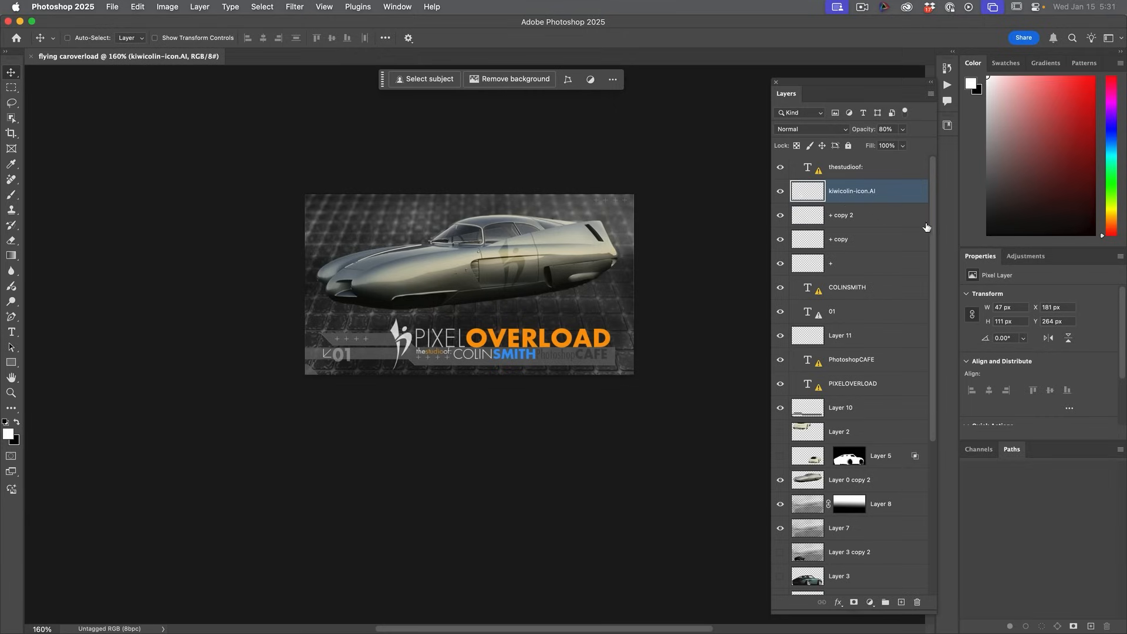
Step: Show the History panel and create a new document from the flying-car file's current state
scroll(down, 3)
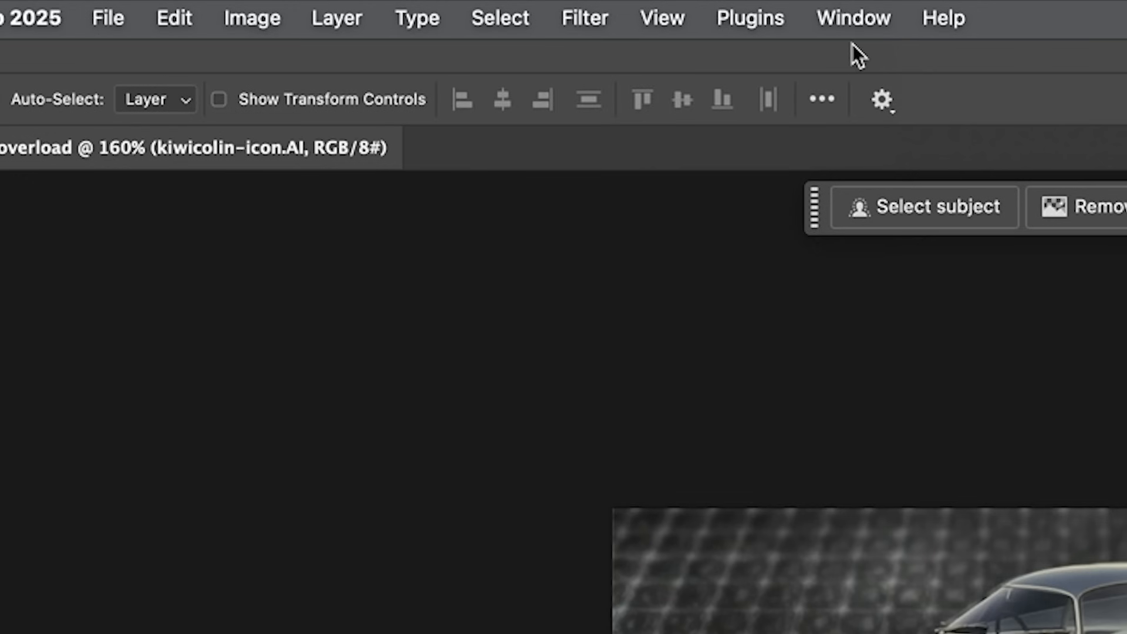
click(853, 18)
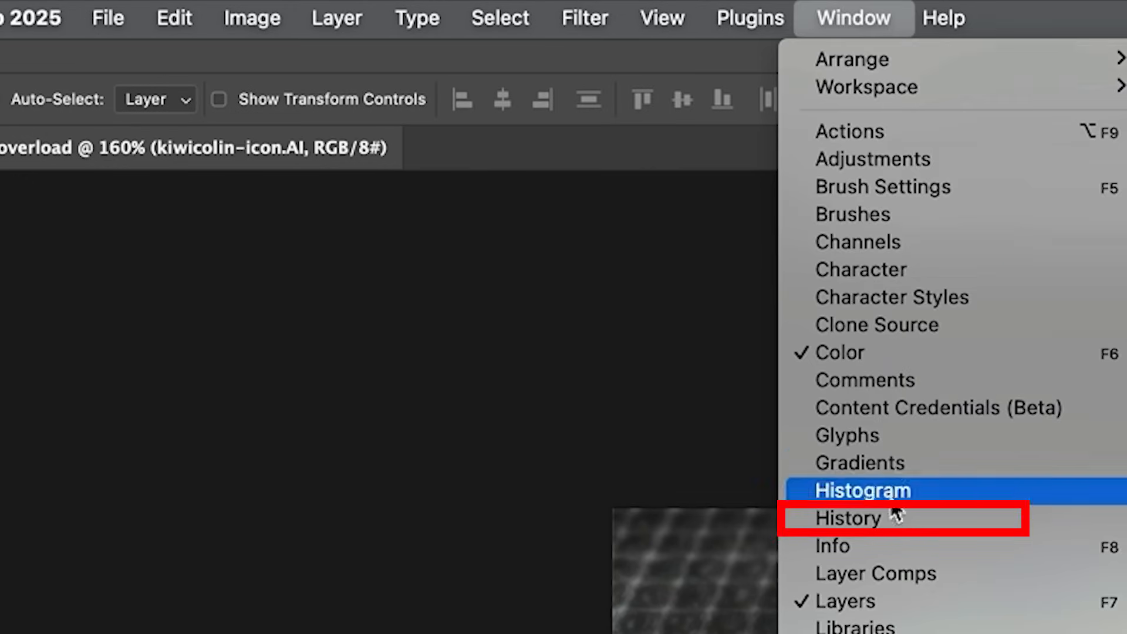
click(849, 517)
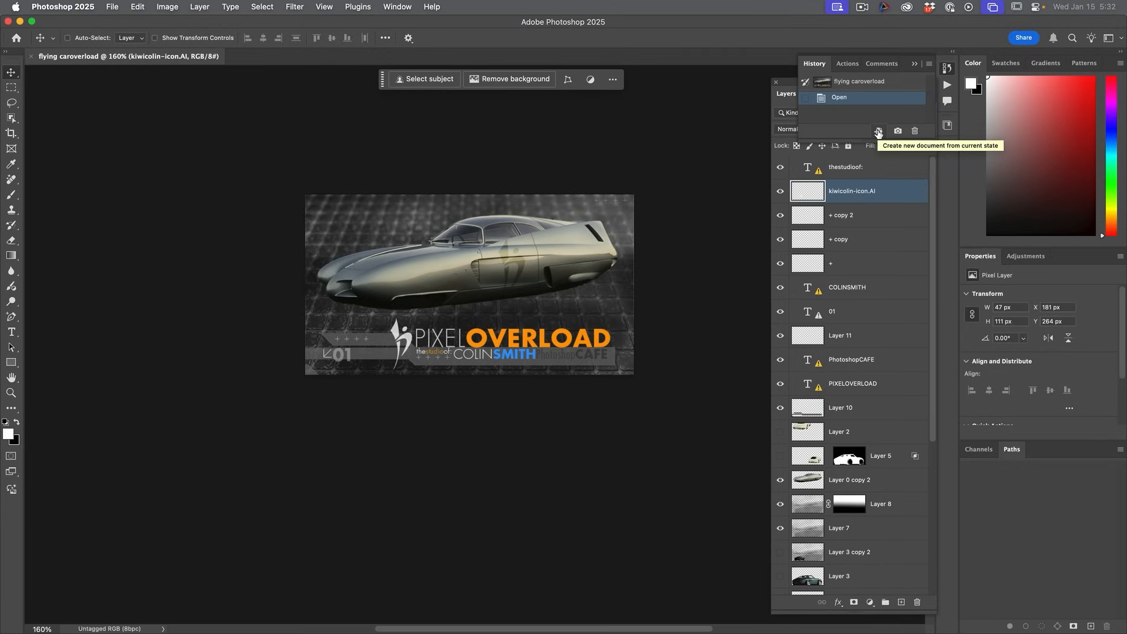
click(878, 131)
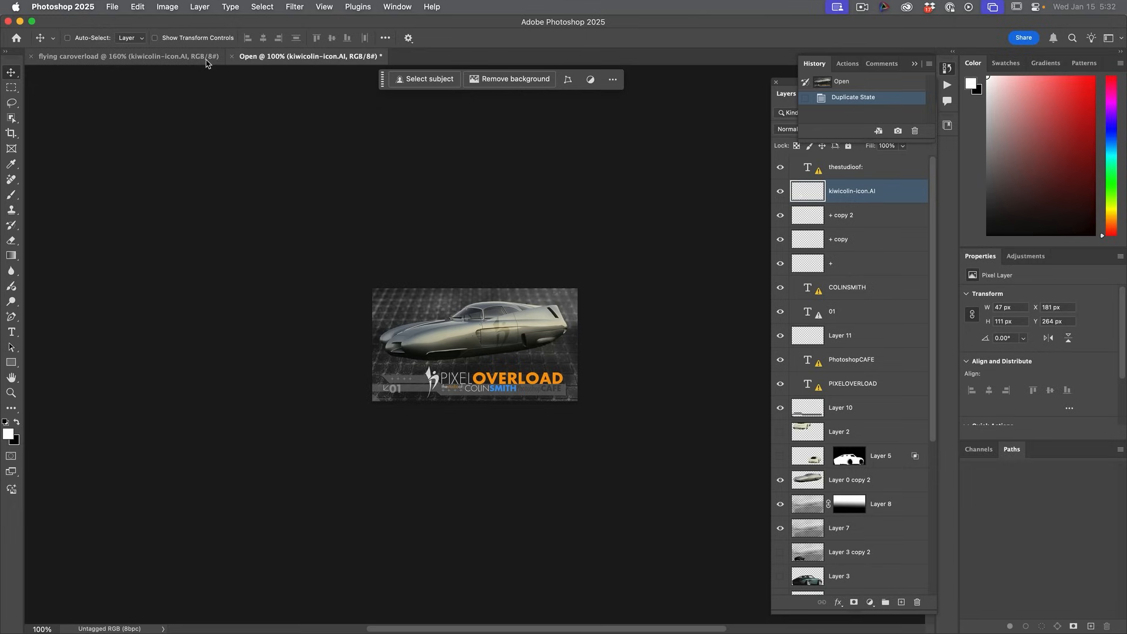
Step: Switch between the original flying-car document and its new copy to compare them
click(126, 56)
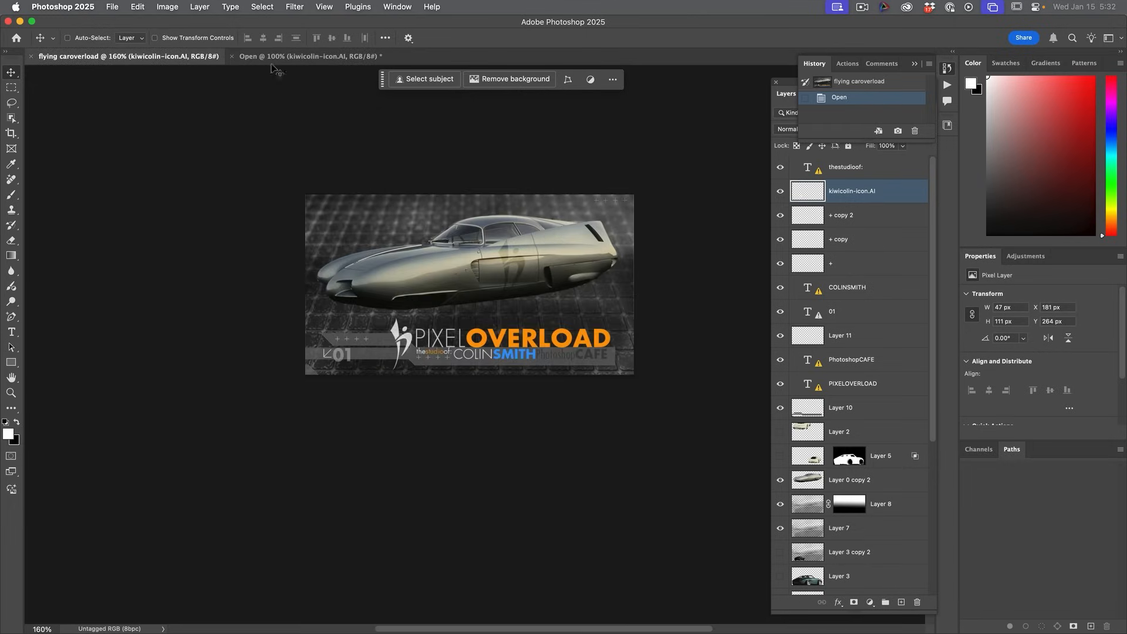
click(309, 56)
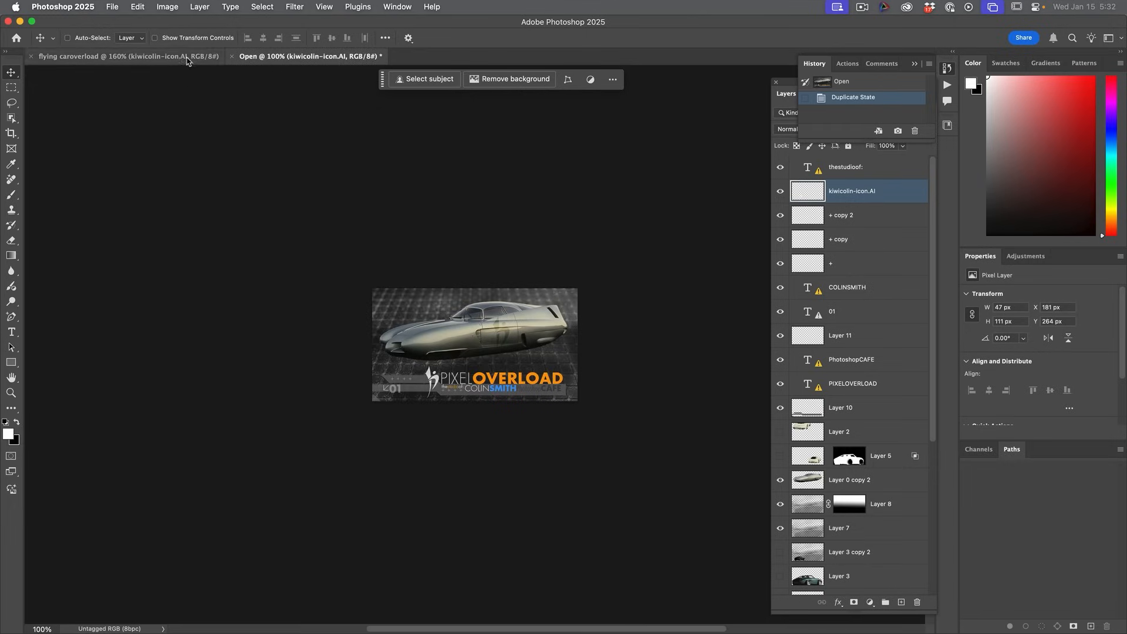
click(838, 97)
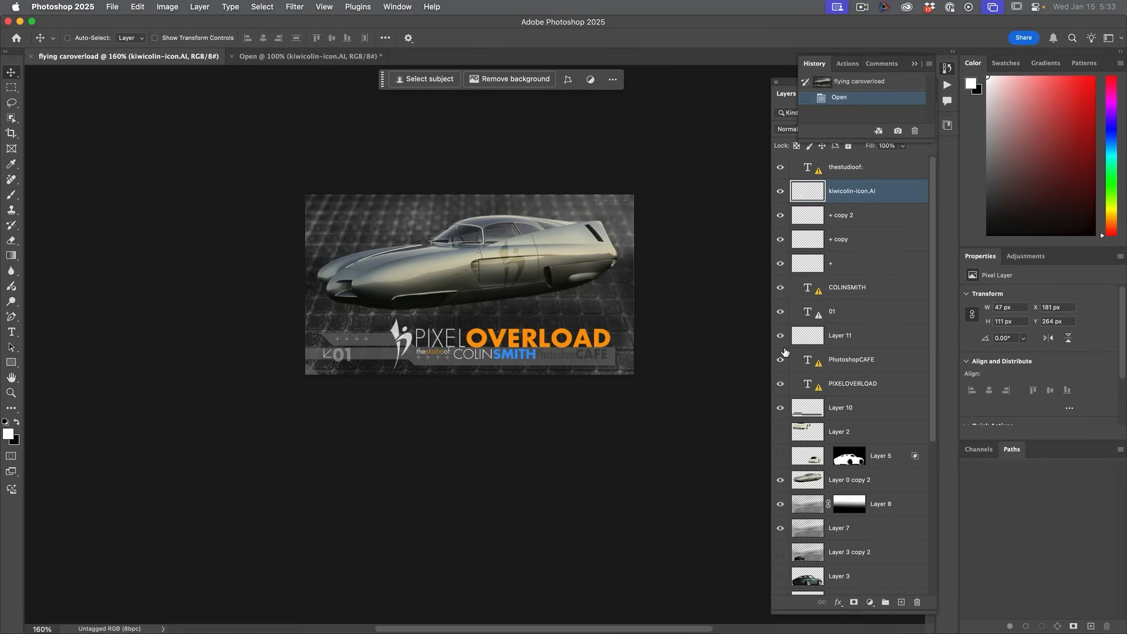
mouse_move(848, 471)
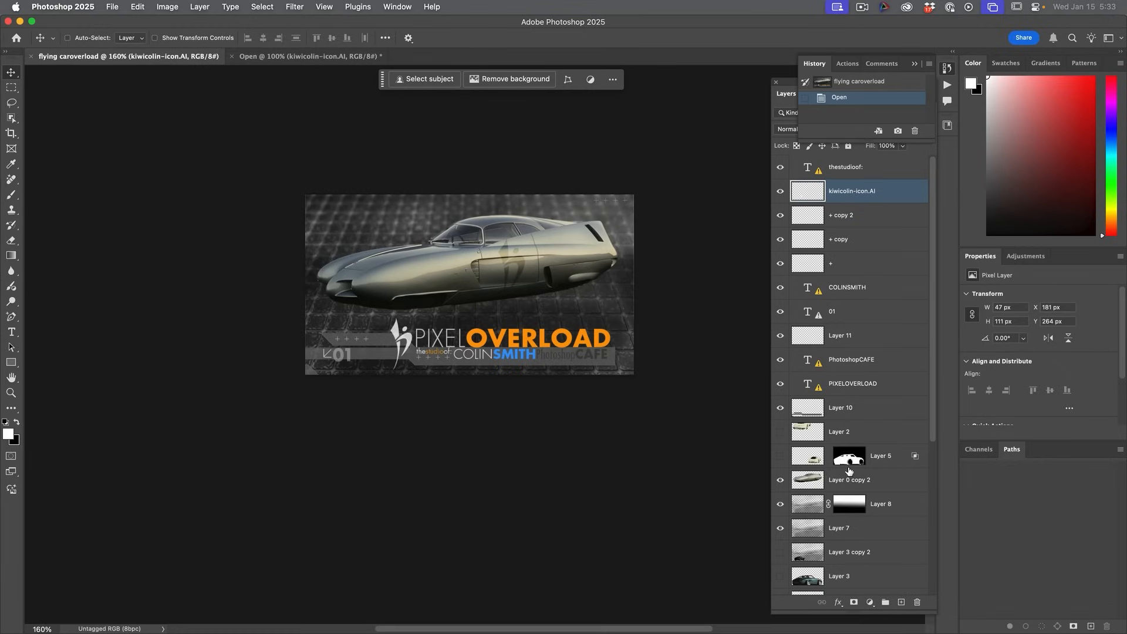
scroll(down, 3)
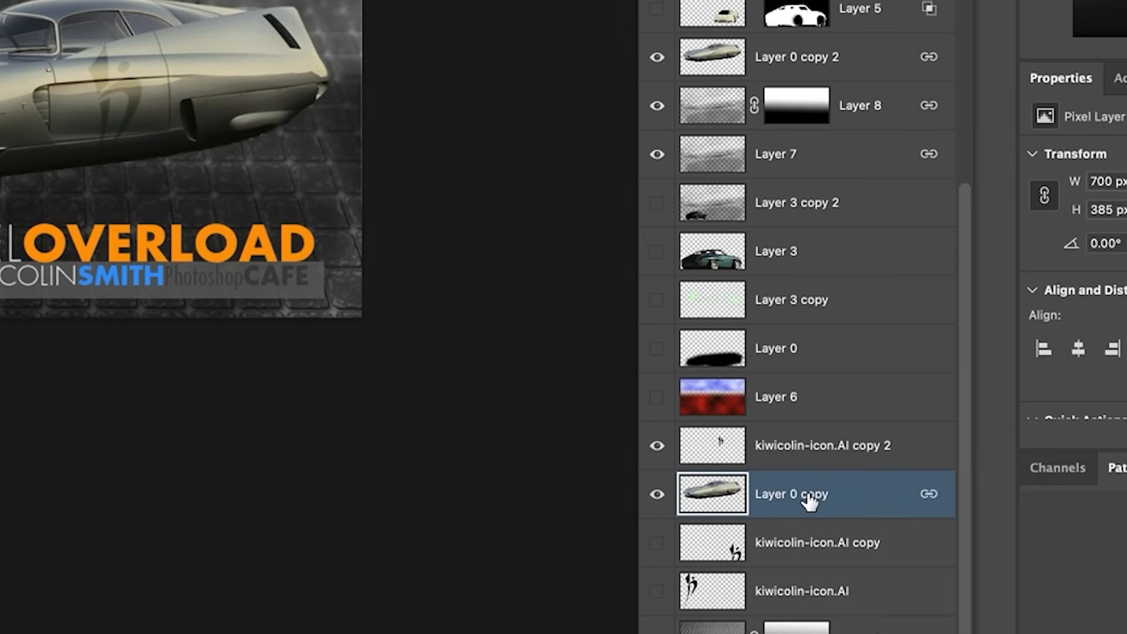
right_click(791, 495)
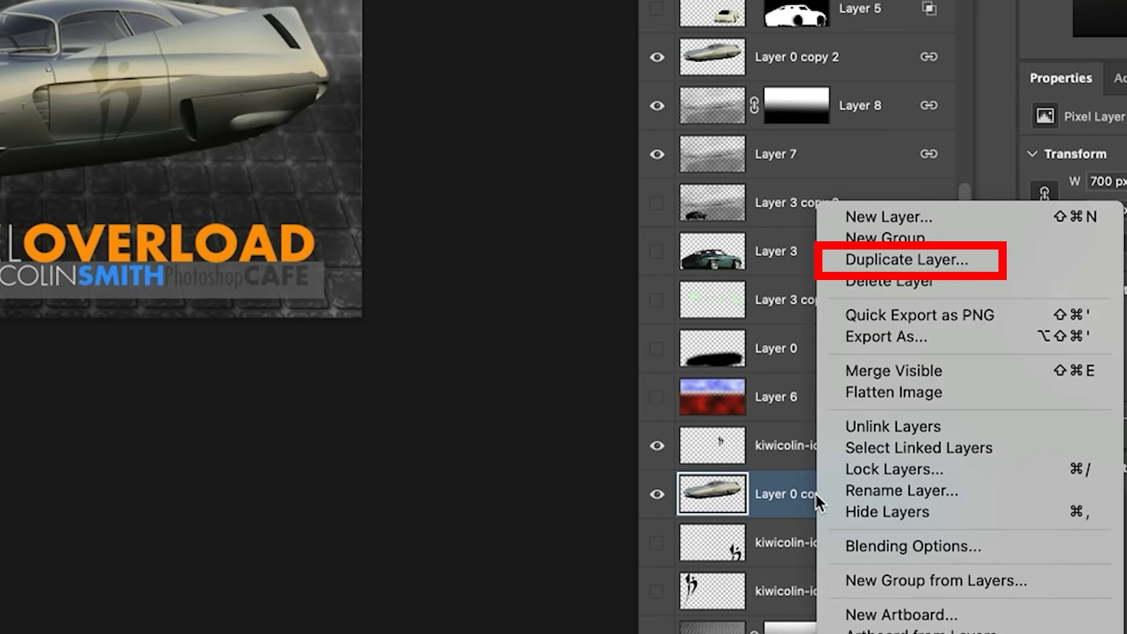
mouse_move(909, 259)
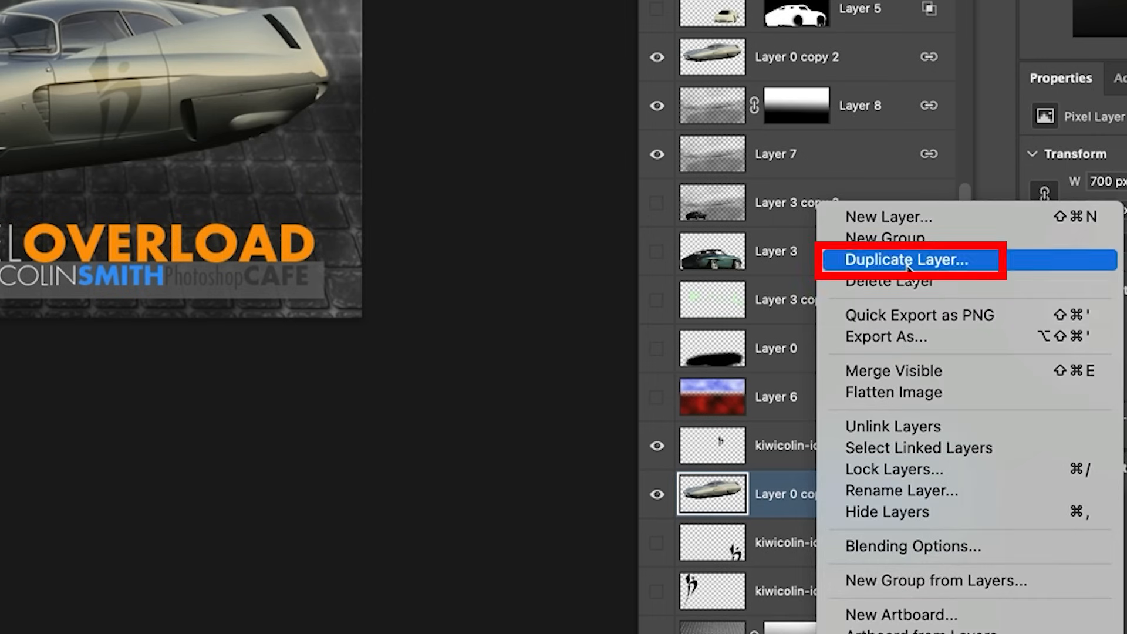
click(910, 260)
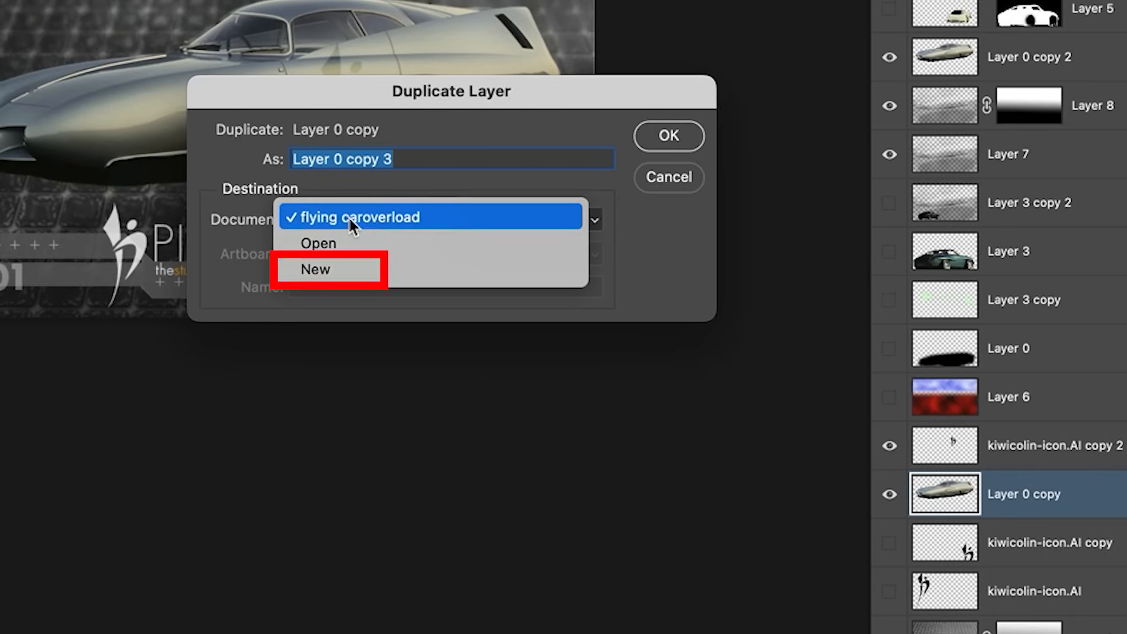
click(315, 269)
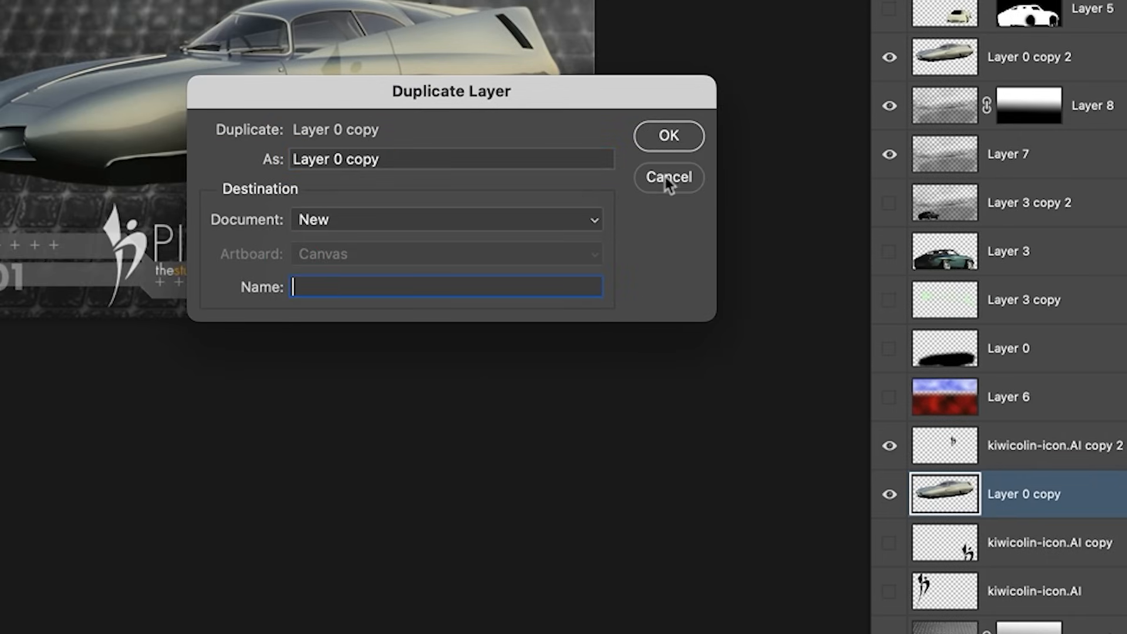
click(667, 136)
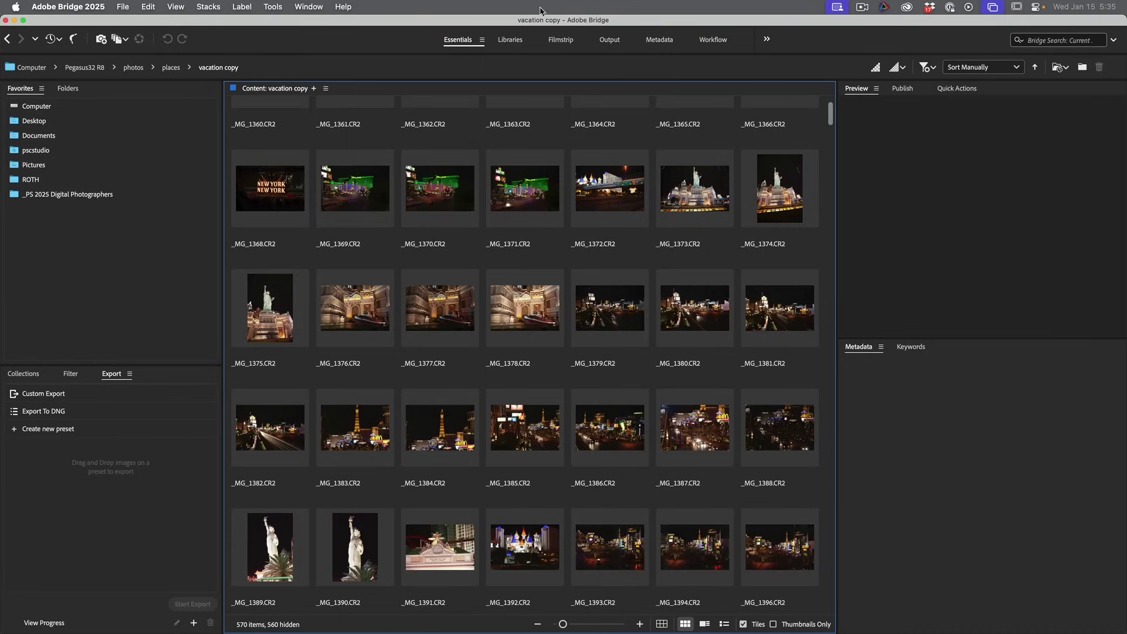
mouse_move(543, 330)
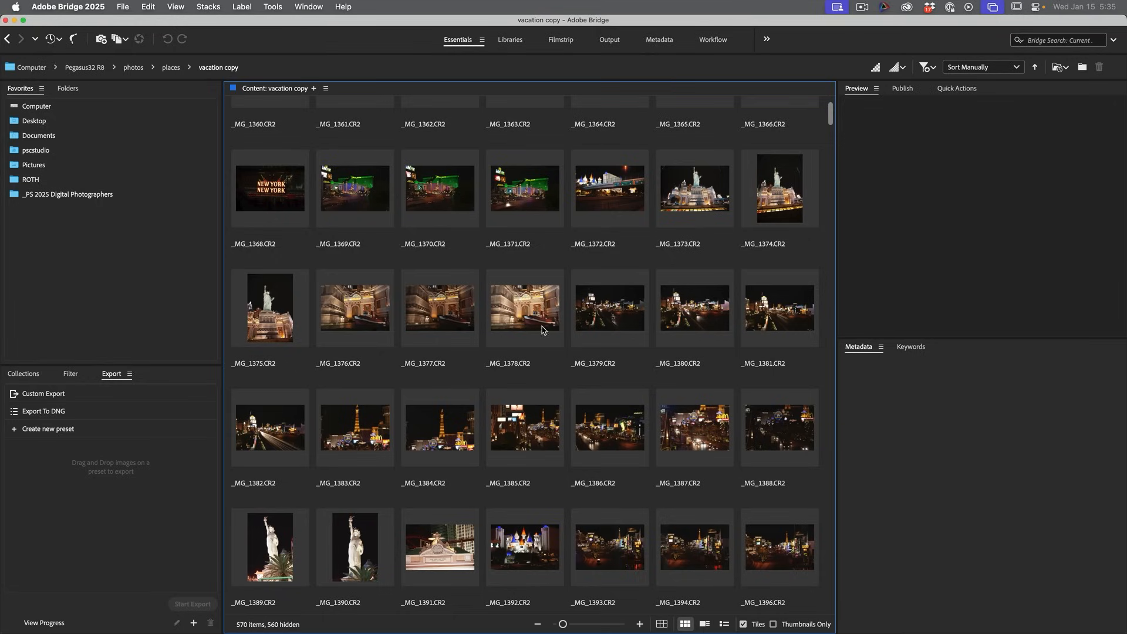
mouse_move(536, 311)
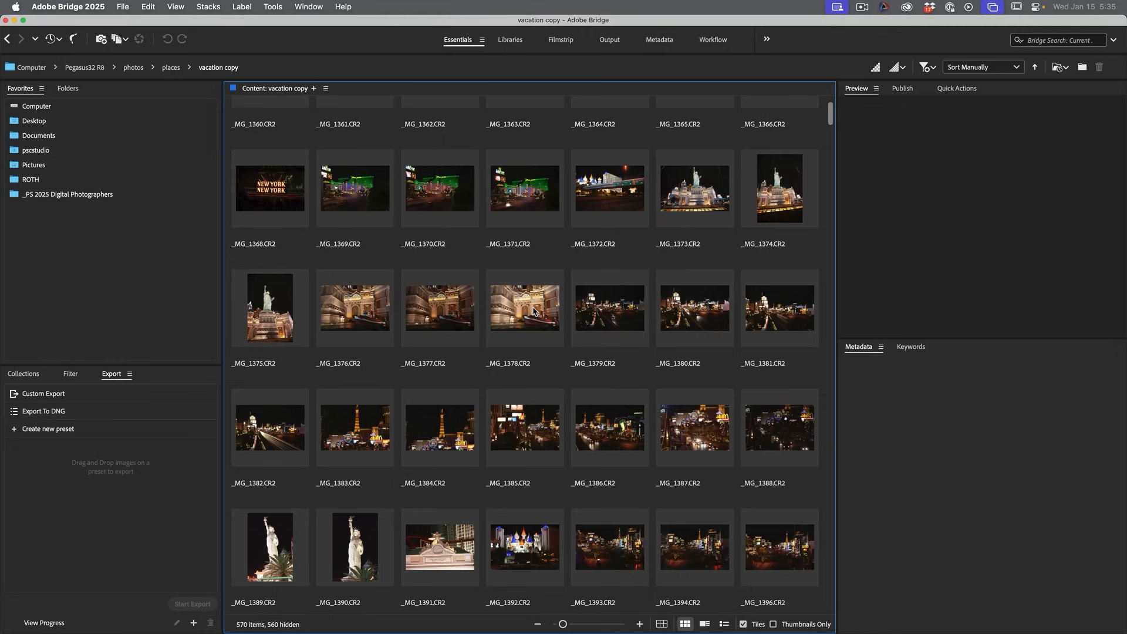
Step: Navigate into the vacation copy folder of Las Vegas night photos
click(524, 308)
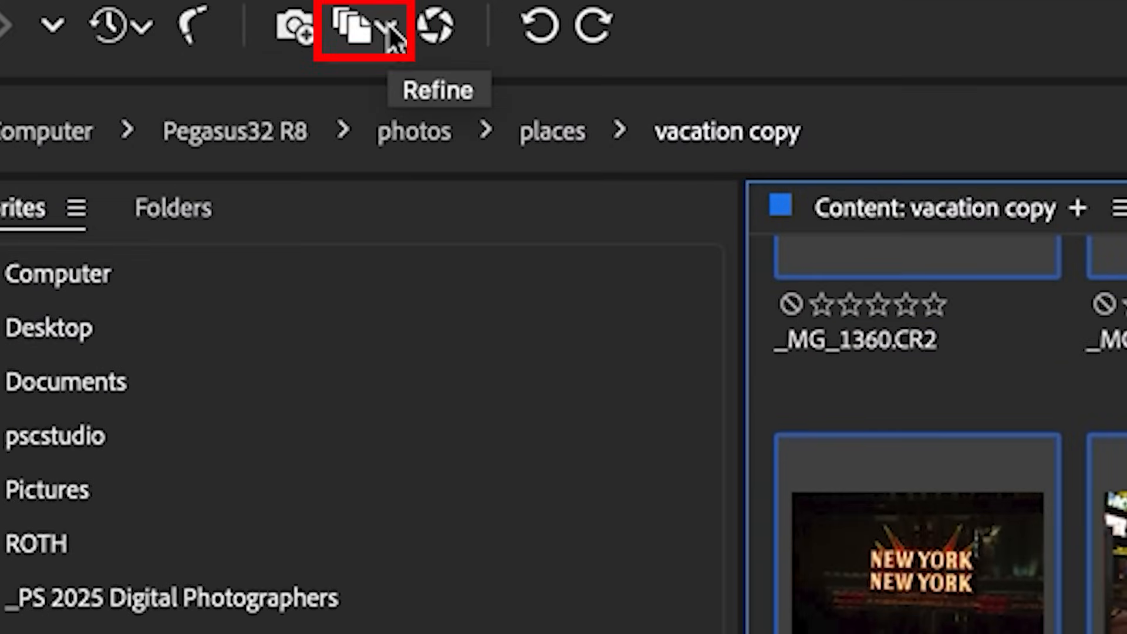
Step: Batch-rename the photos to LasVegas_ plus a two-digit sequence number starting at 01
click(360, 27)
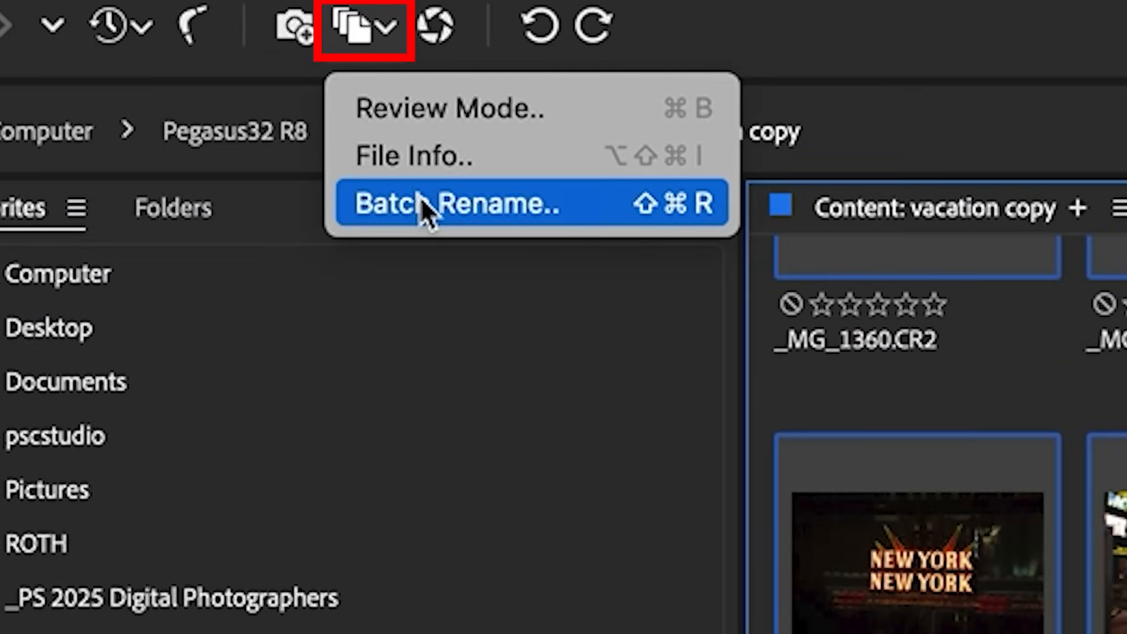
click(455, 203)
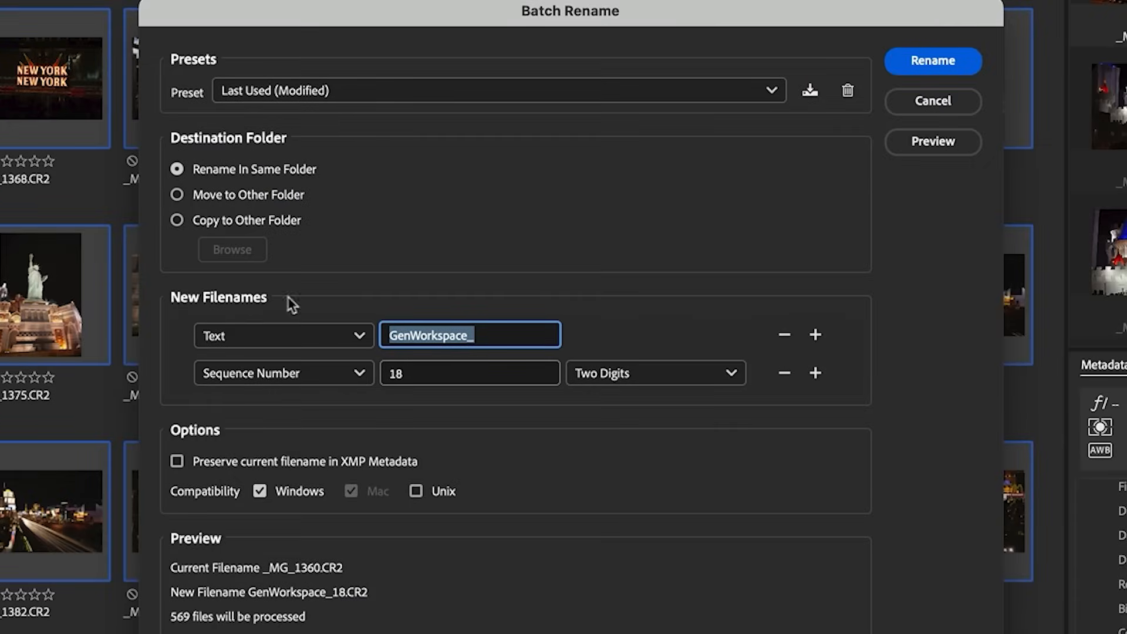
mouse_move(498, 332)
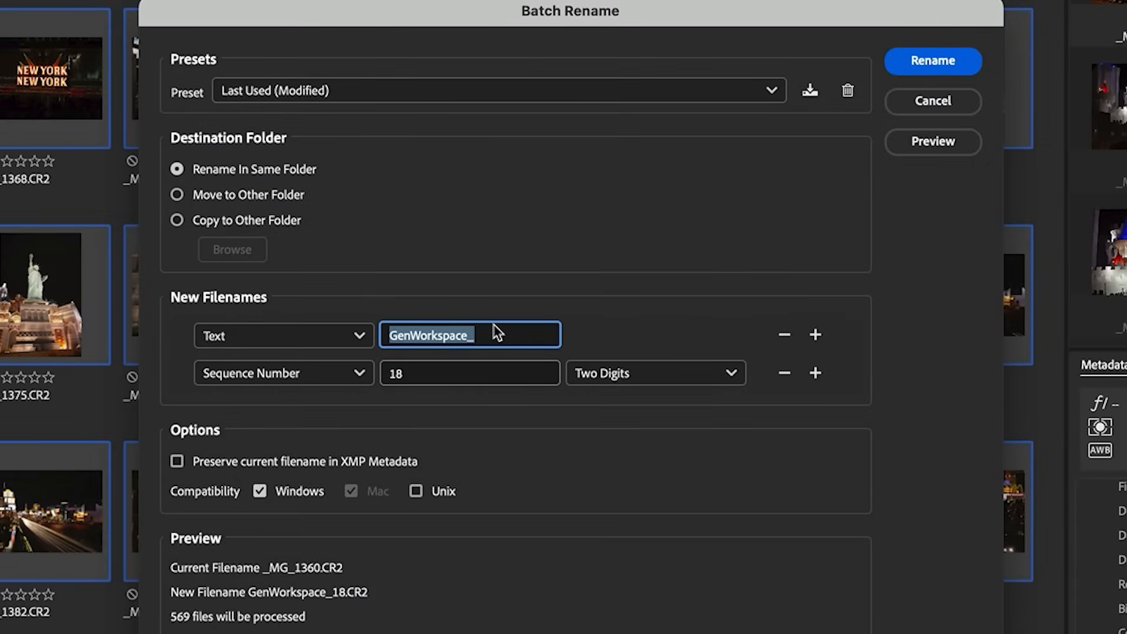
text(LasVegas_)
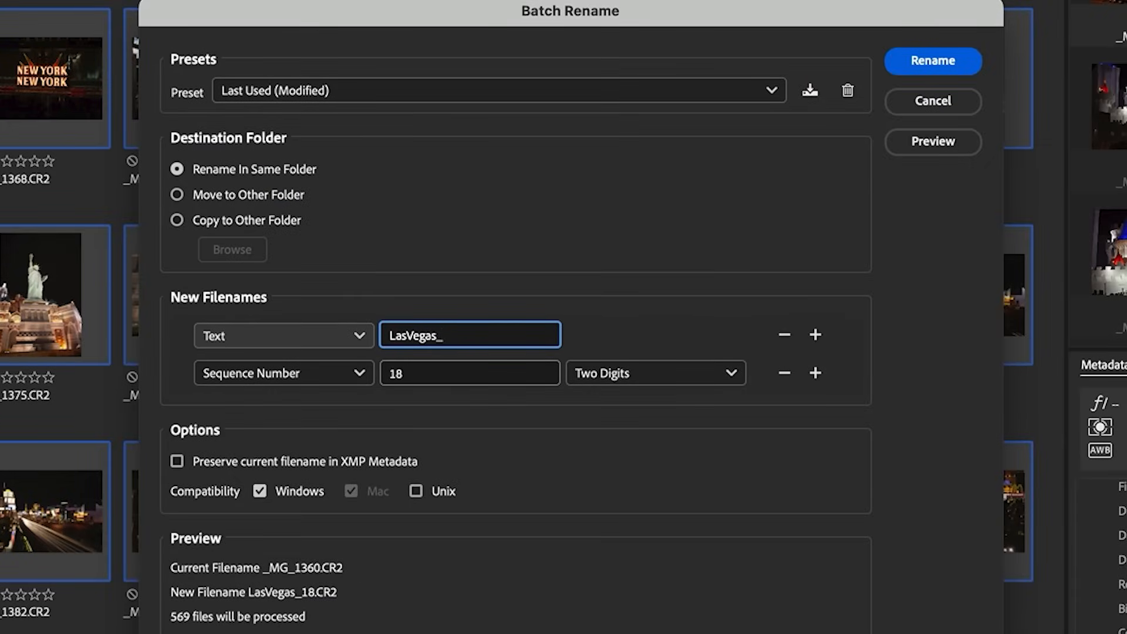
click(283, 372)
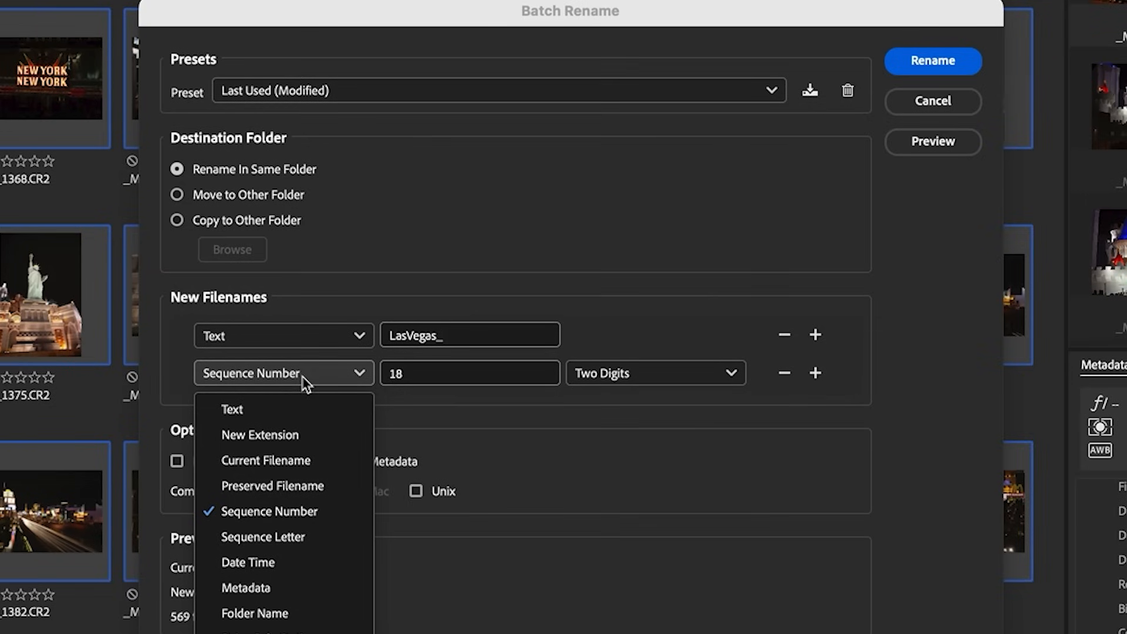
click(269, 511)
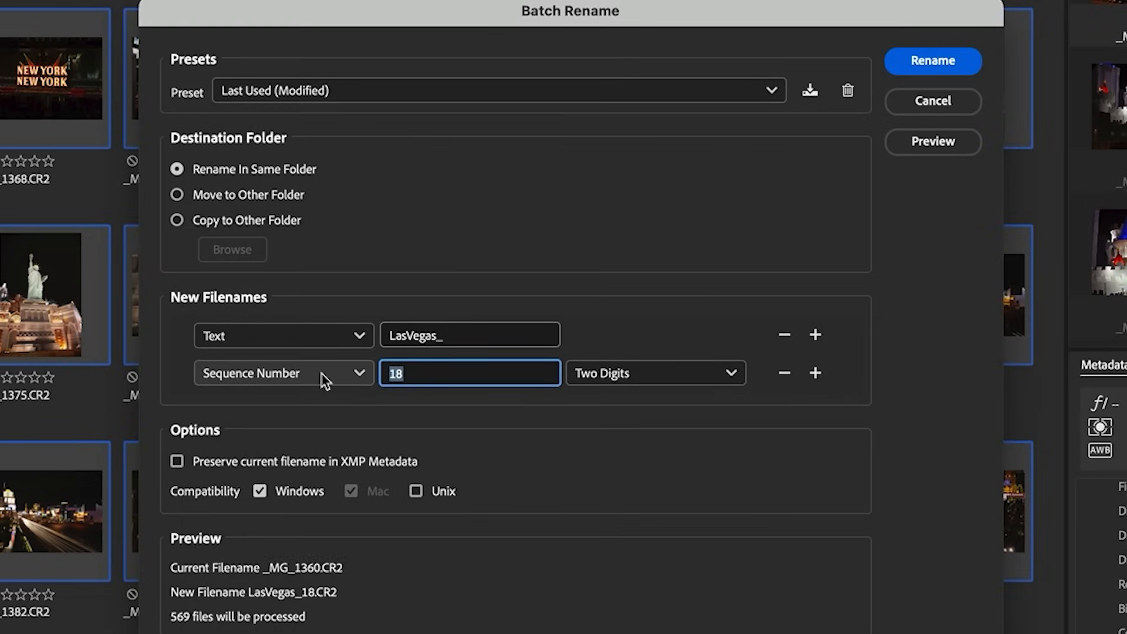
text(01)
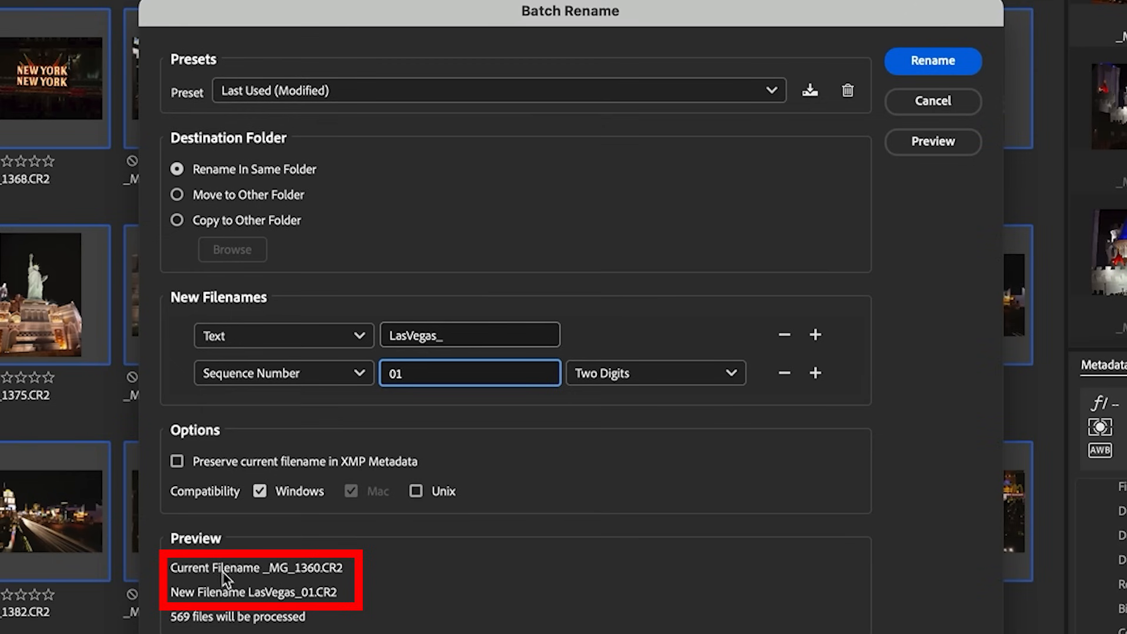
mouse_move(302, 593)
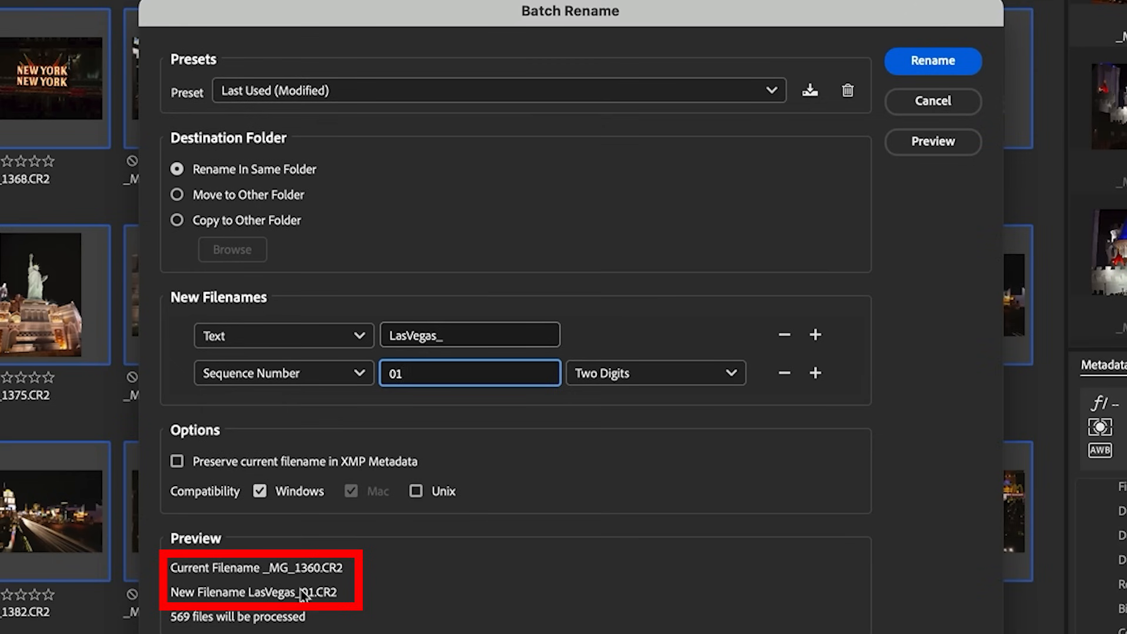
click(932, 60)
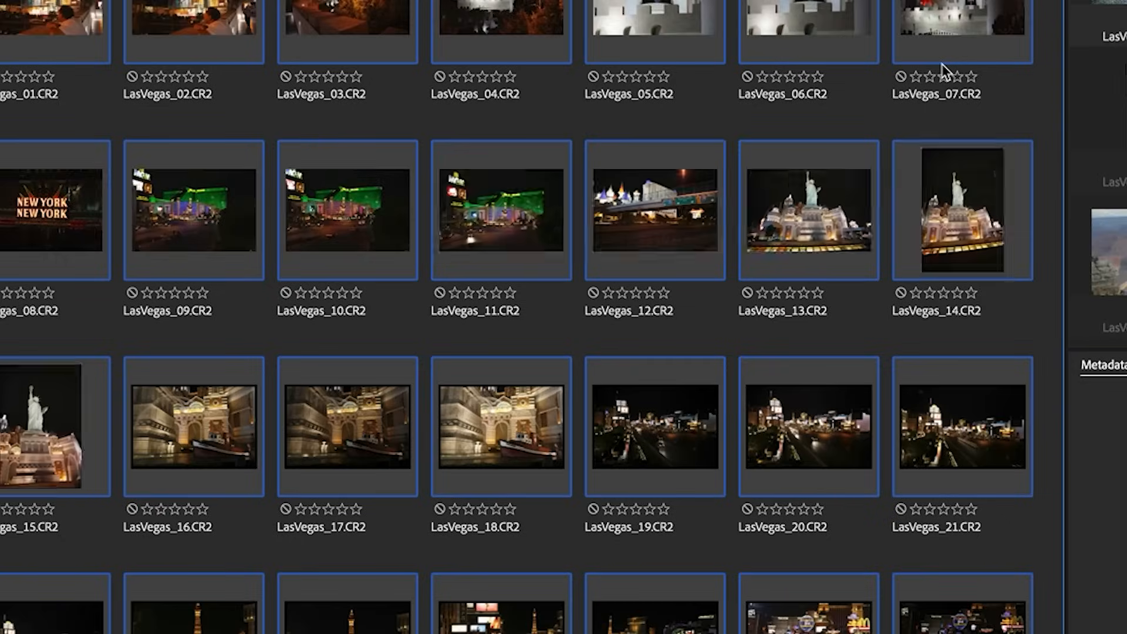
Step: Send LasVegas_16.CR2 to Camera Raw from its thumbnail's context menu
right_click(353, 233)
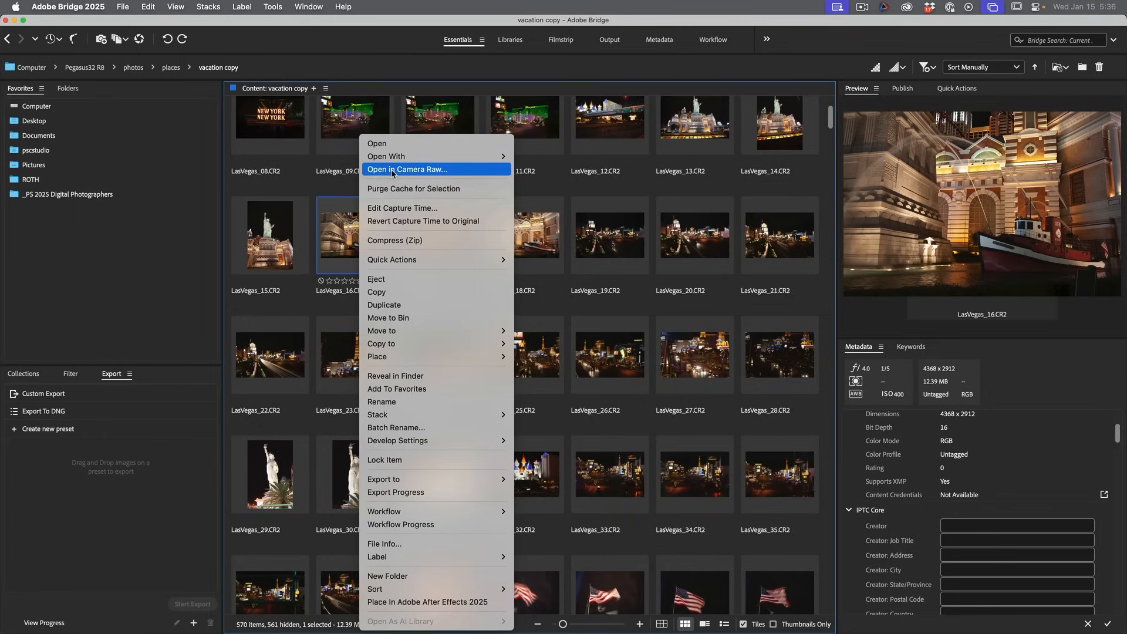
click(407, 169)
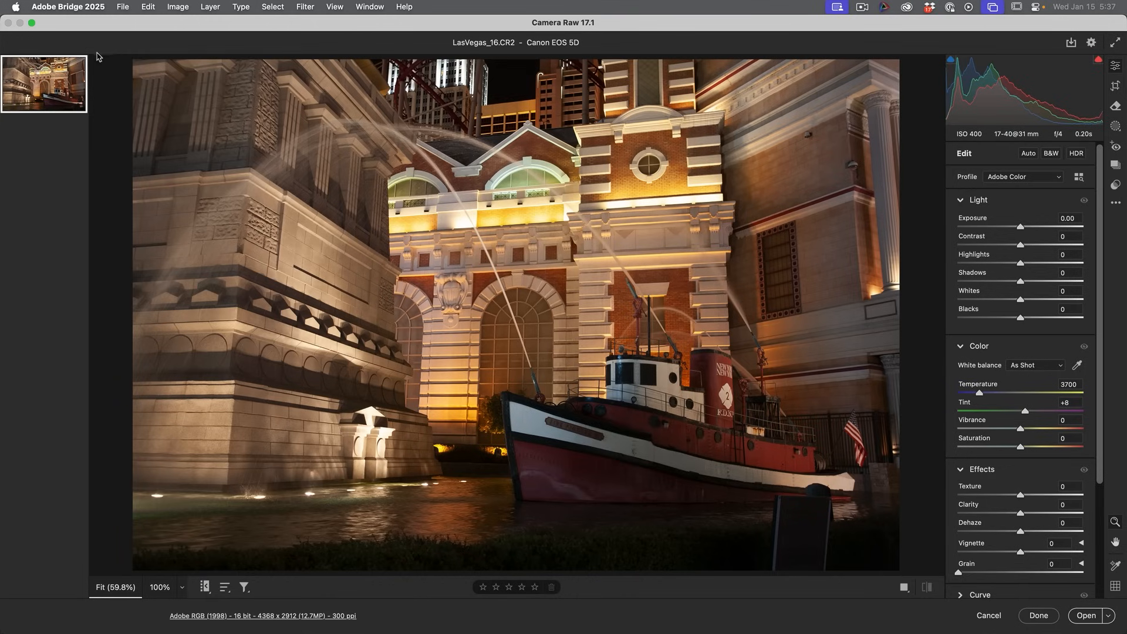
mouse_move(1021, 232)
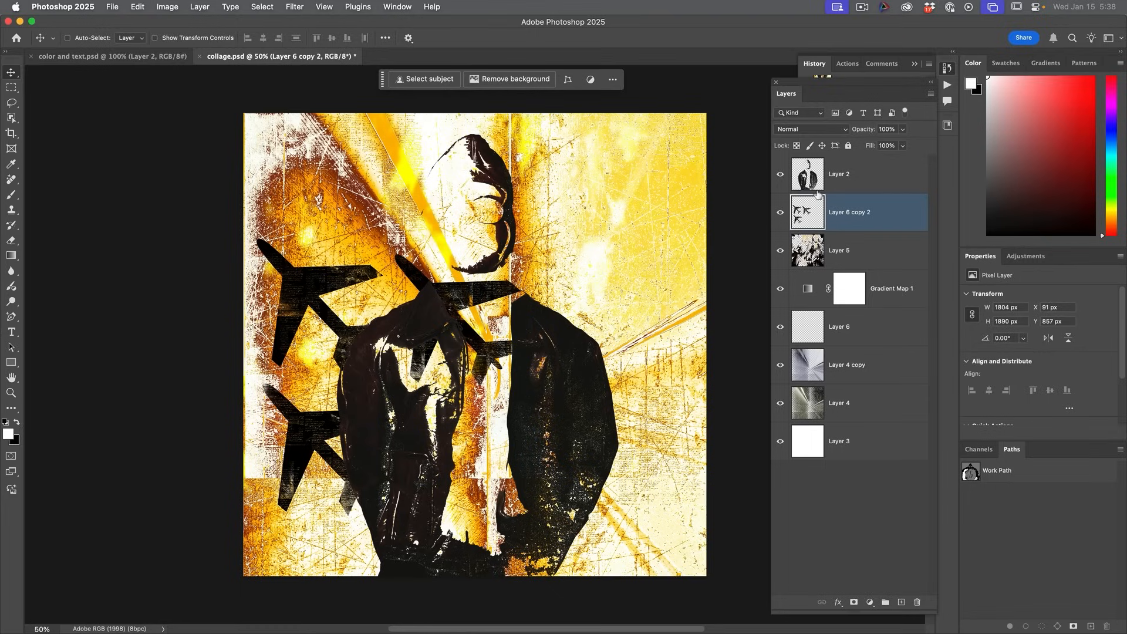
Step: Give Layer 2 a gradient layer mask, then target Group 1's mask for its own gradient
click(839, 173)
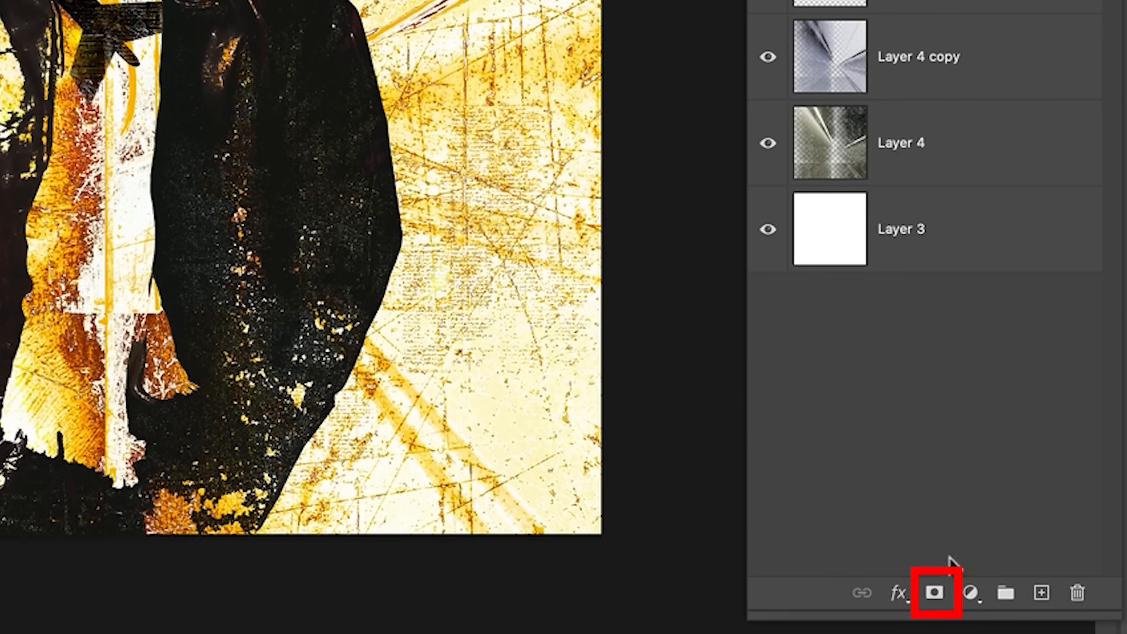
click(935, 591)
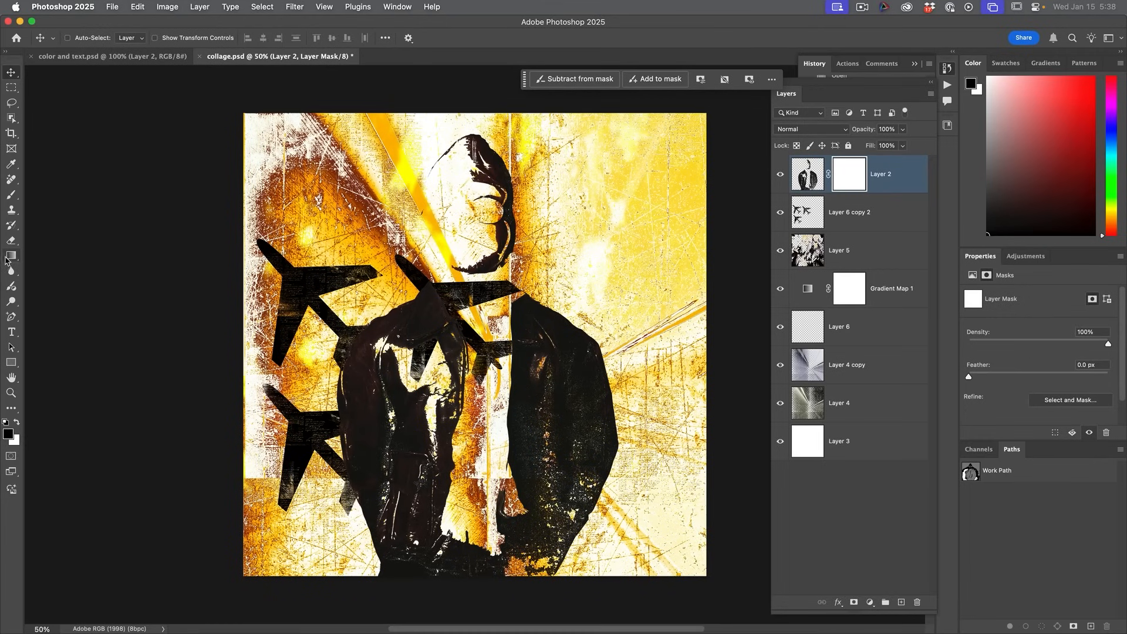
click(11, 255)
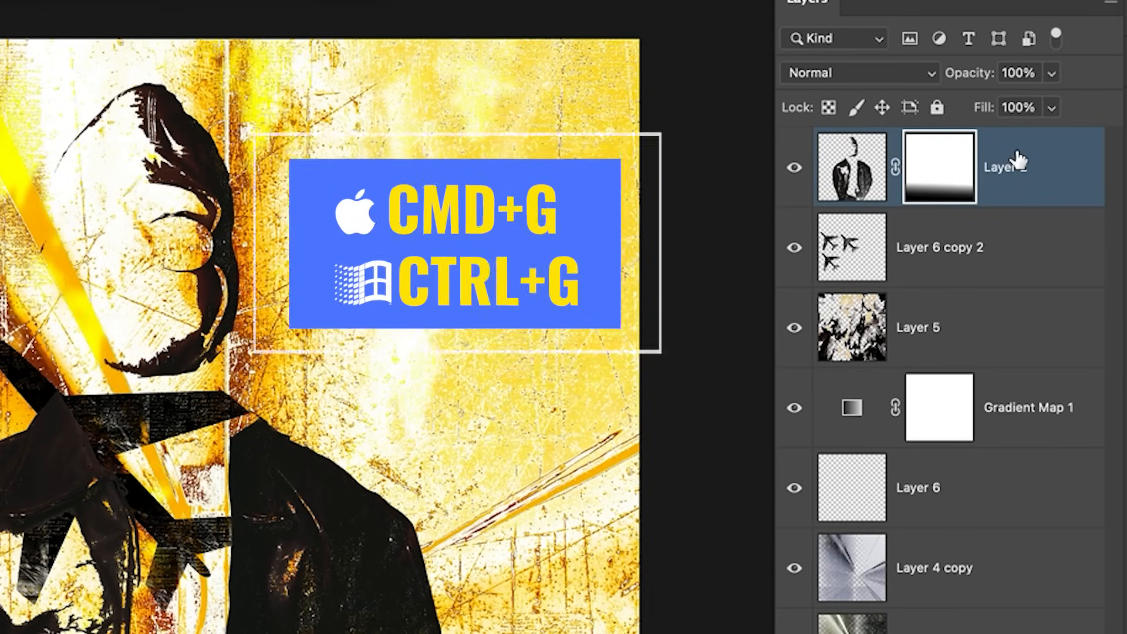
mouse_move(1014, 159)
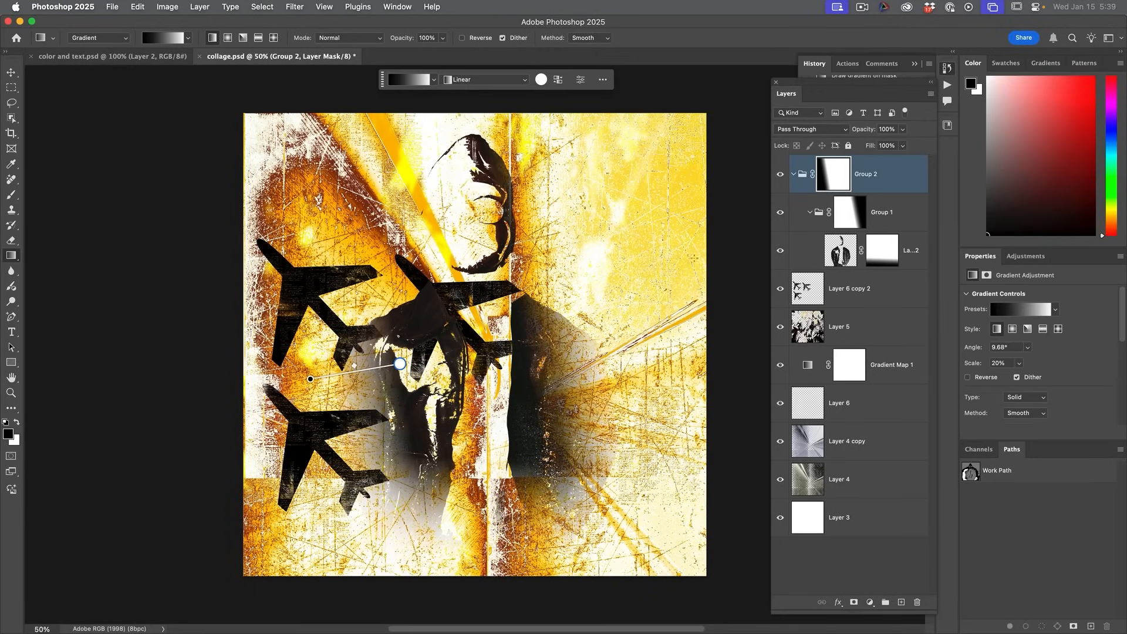
mouse_move(841, 173)
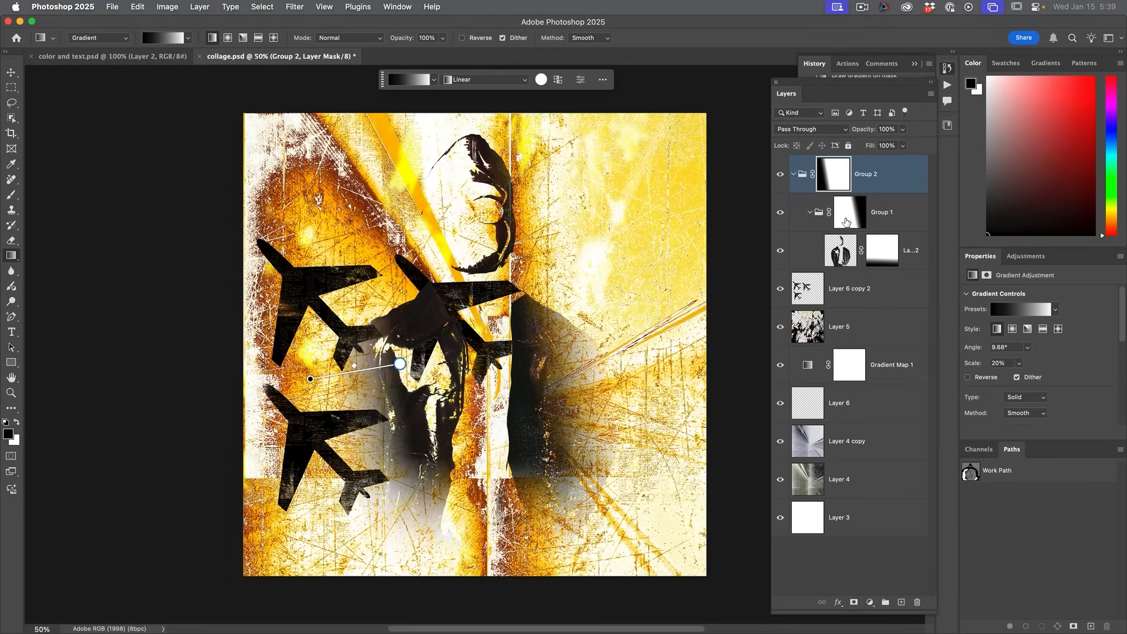
click(851, 211)
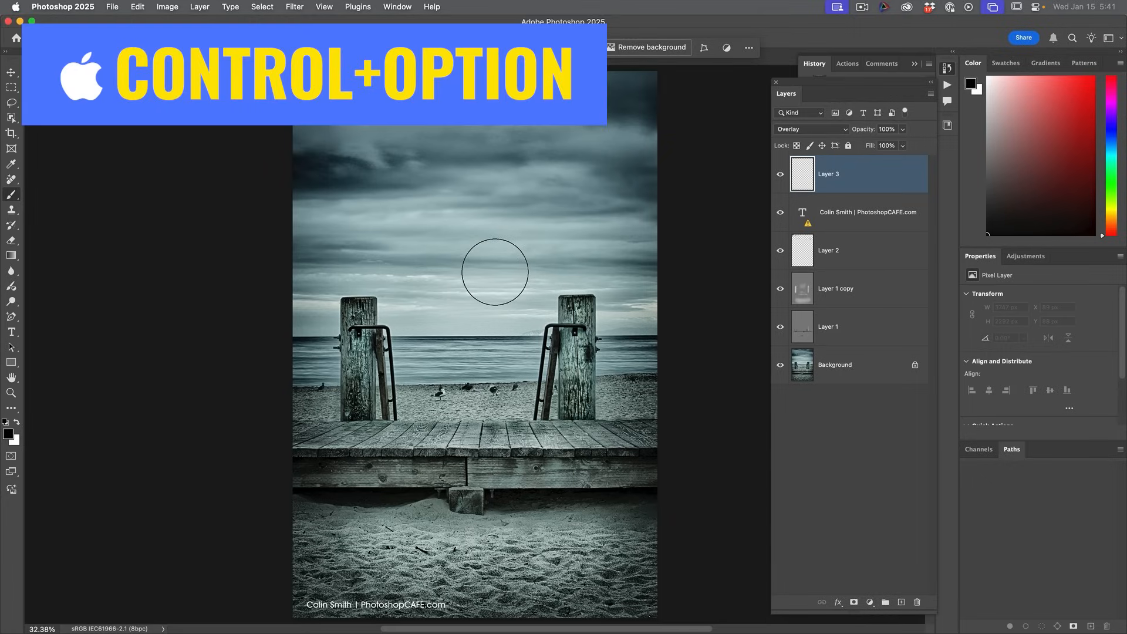
mouse_move(475, 315)
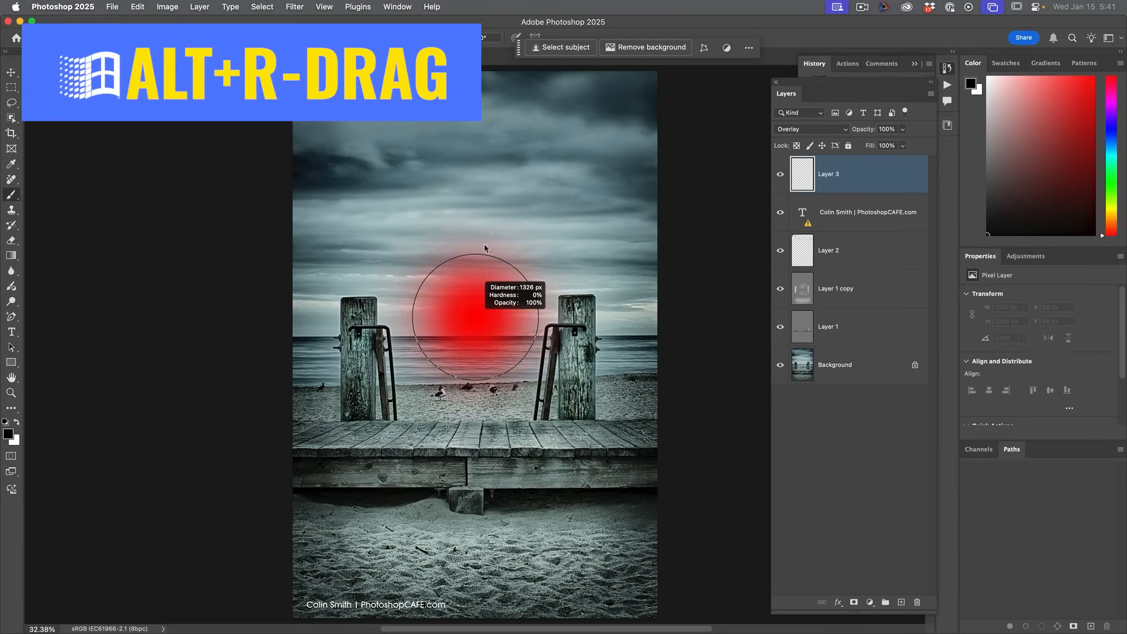
mouse_move(485, 221)
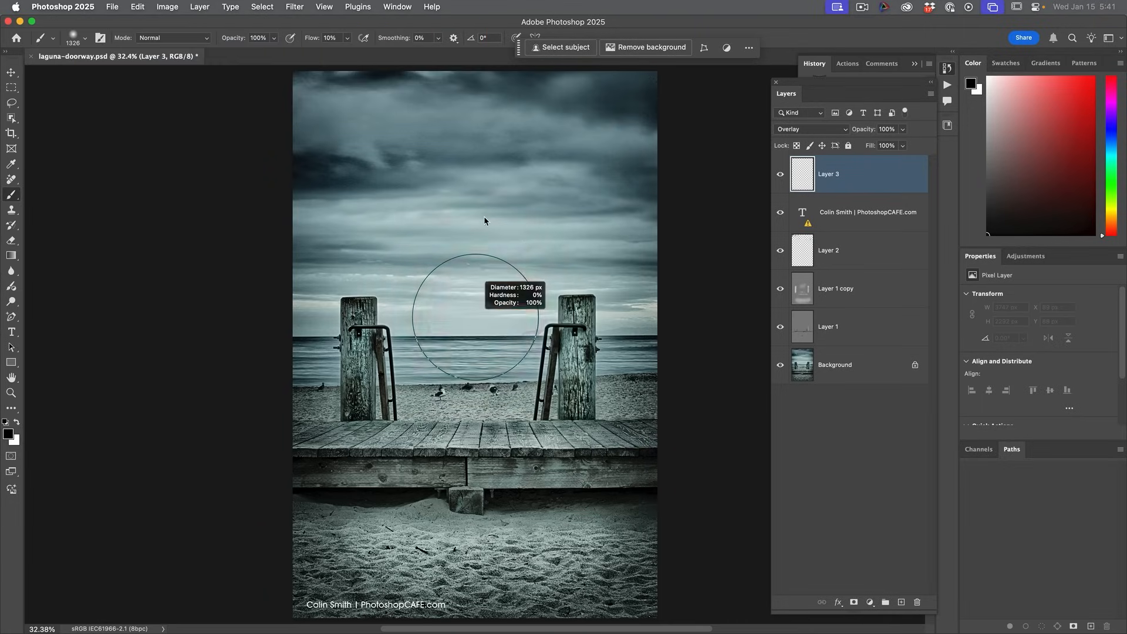
Step: Switch from the beach photo to the untitled flying-car document after sizing the soft 1326 px brush
click(464, 57)
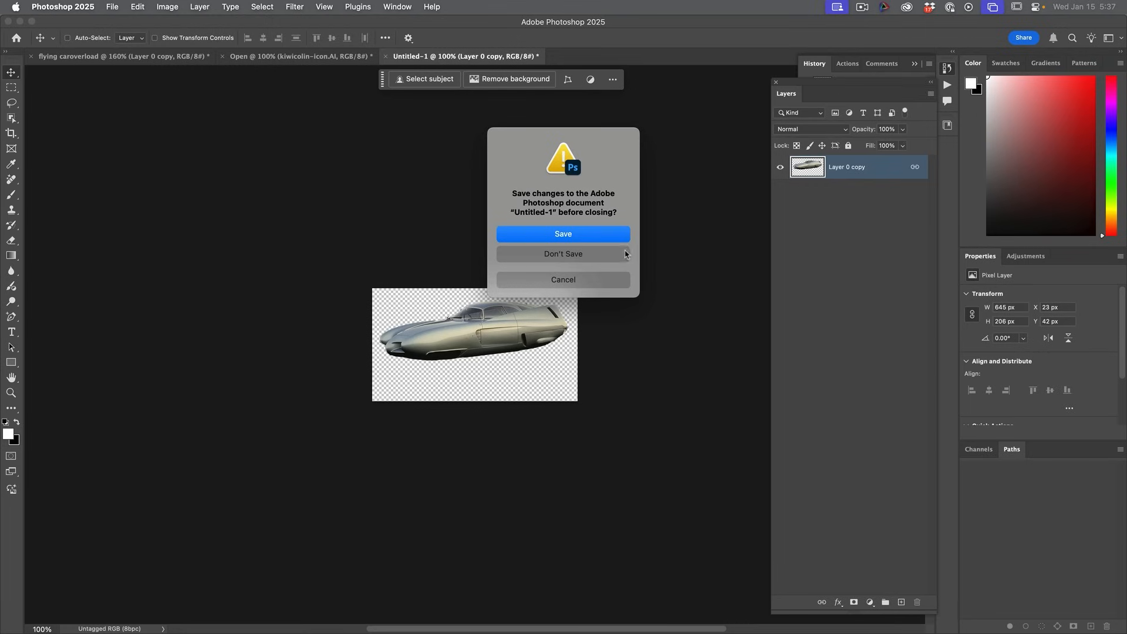
Step: Discard changes to Untitled-1 and flying caroverload via Don't Save in each prompt
click(562, 254)
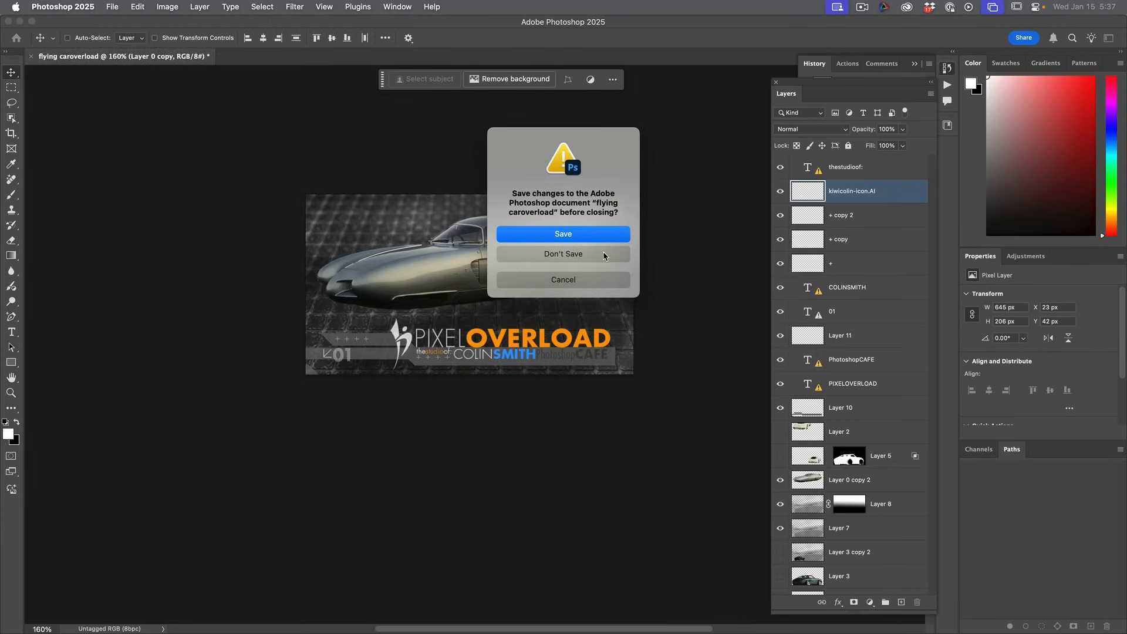
click(563, 253)
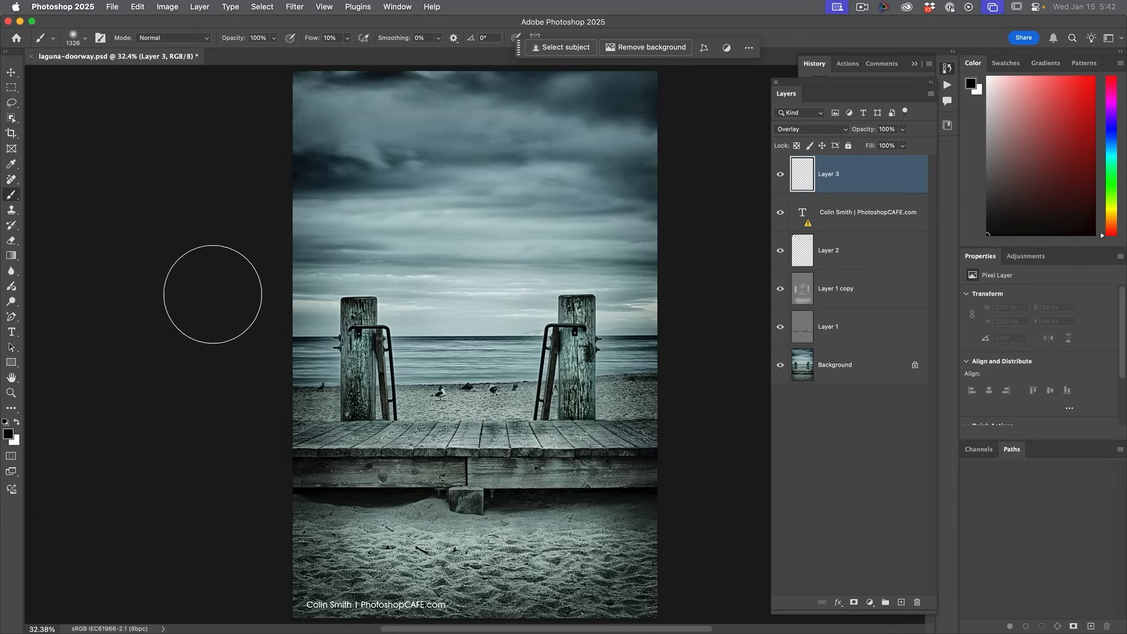
mouse_move(240, 247)
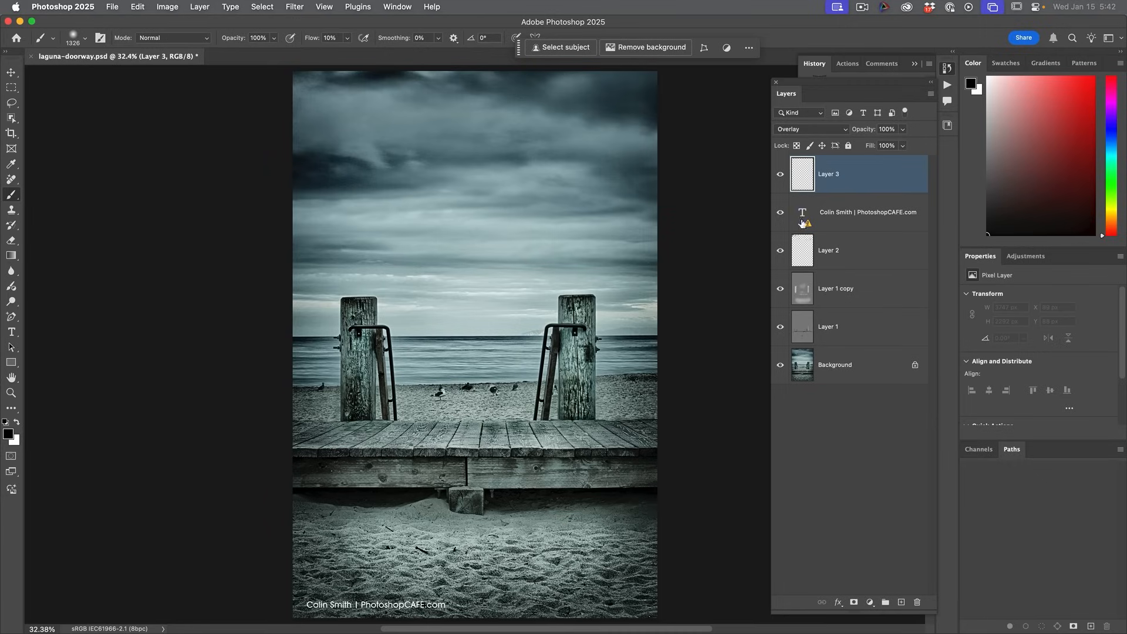
mouse_move(120, 180)
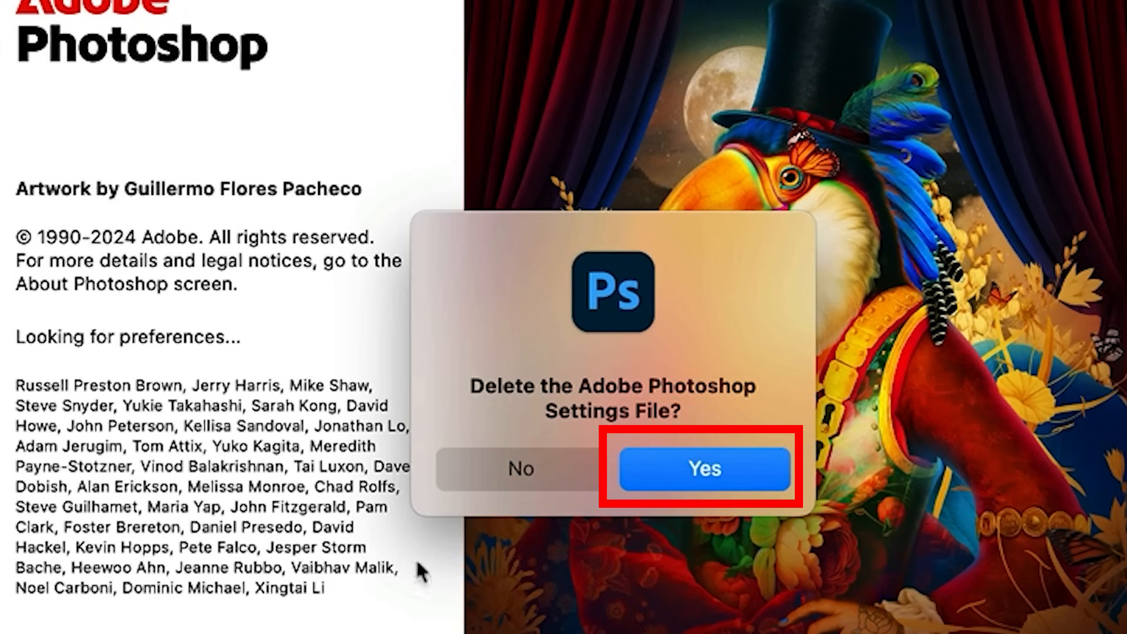
mouse_move(633, 370)
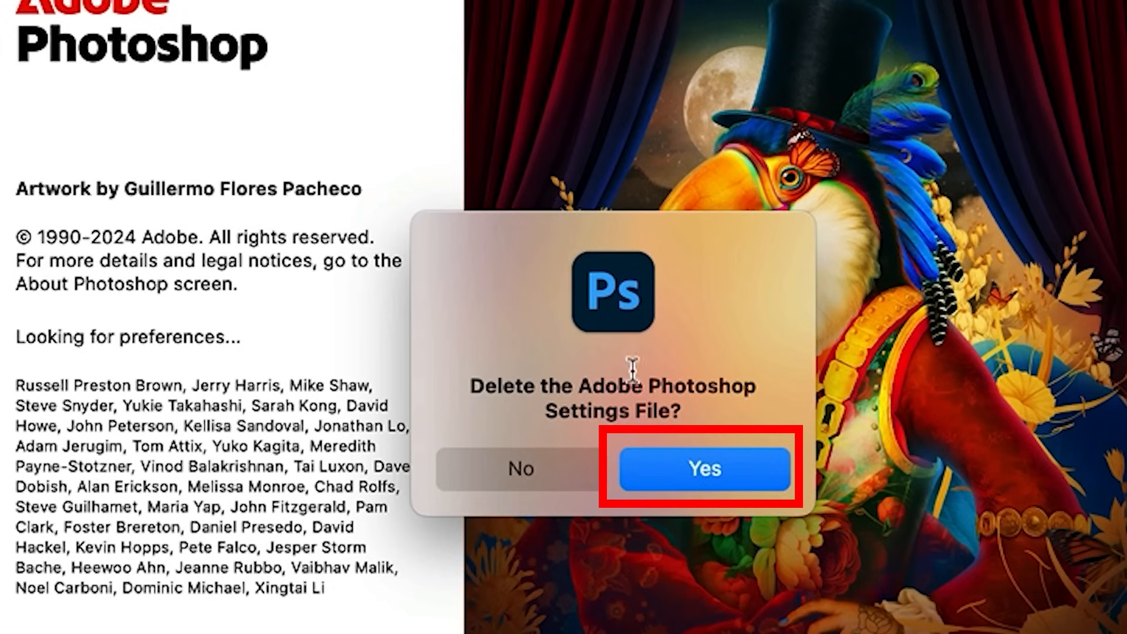
mouse_move(694, 344)
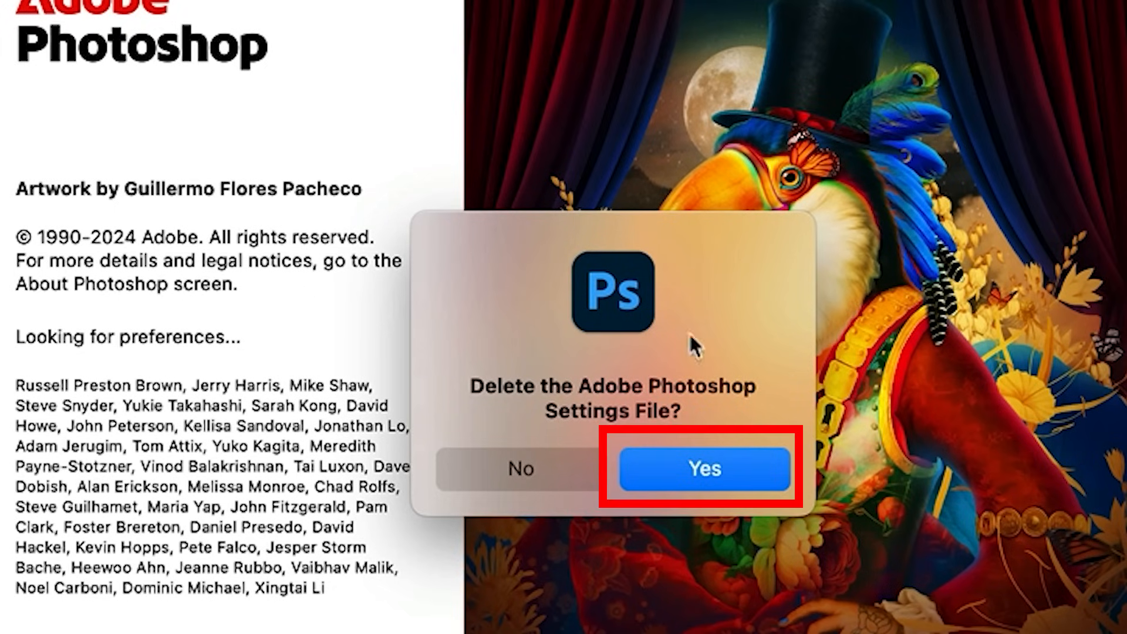